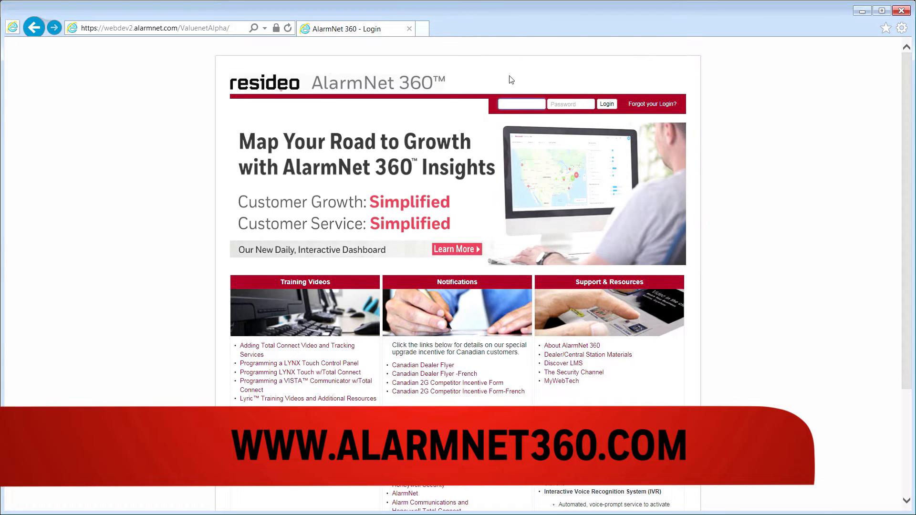
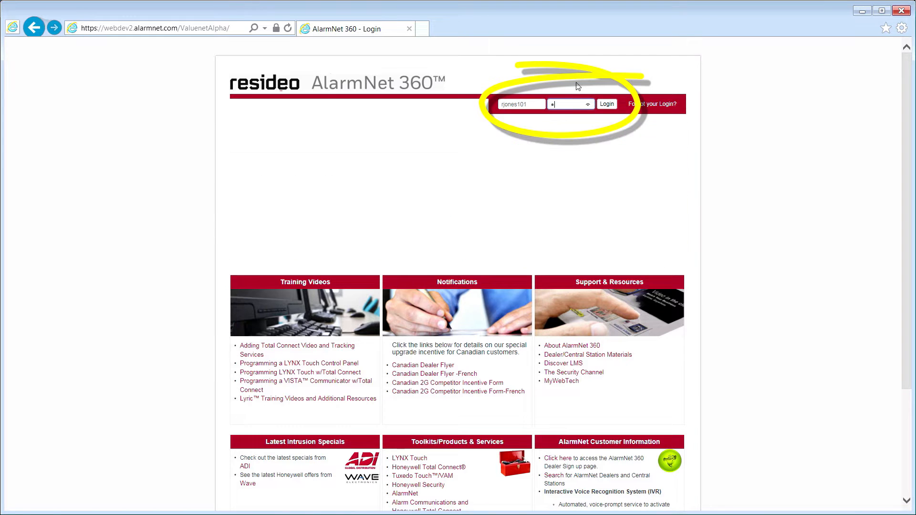
text(password)
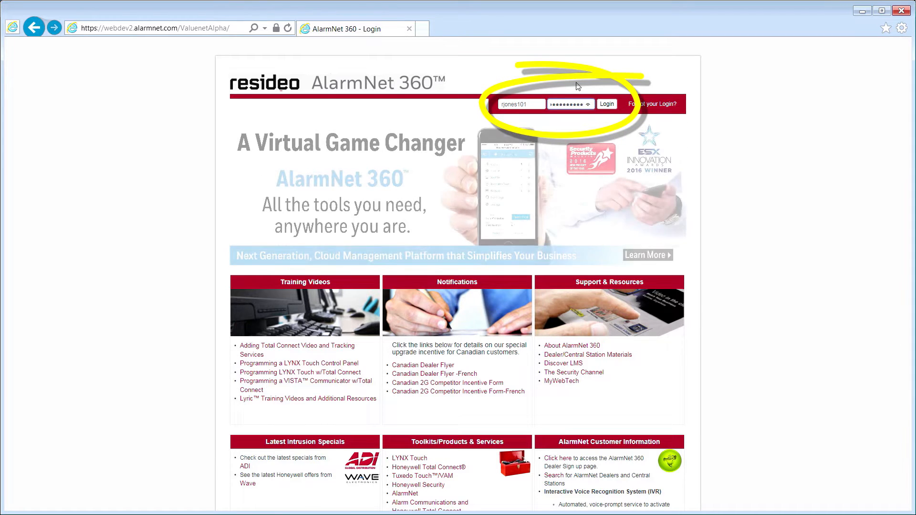
click(606, 104)
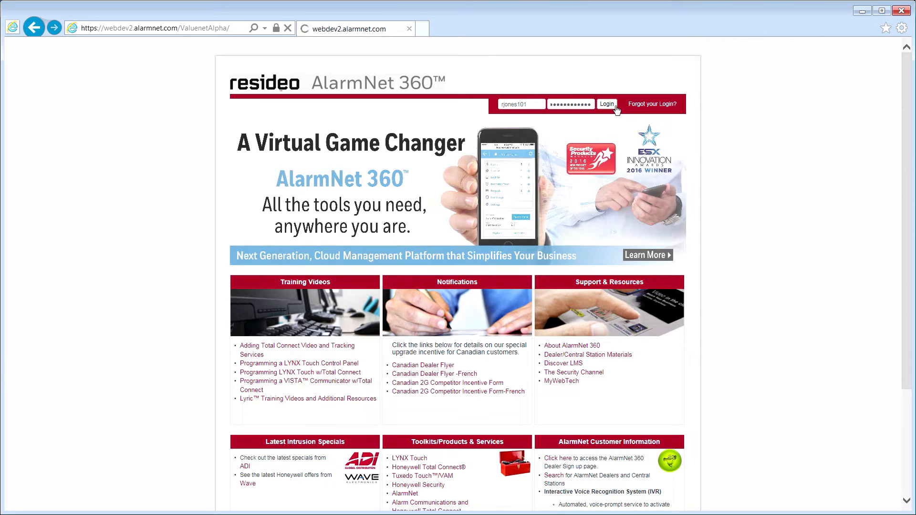
click(606, 104)
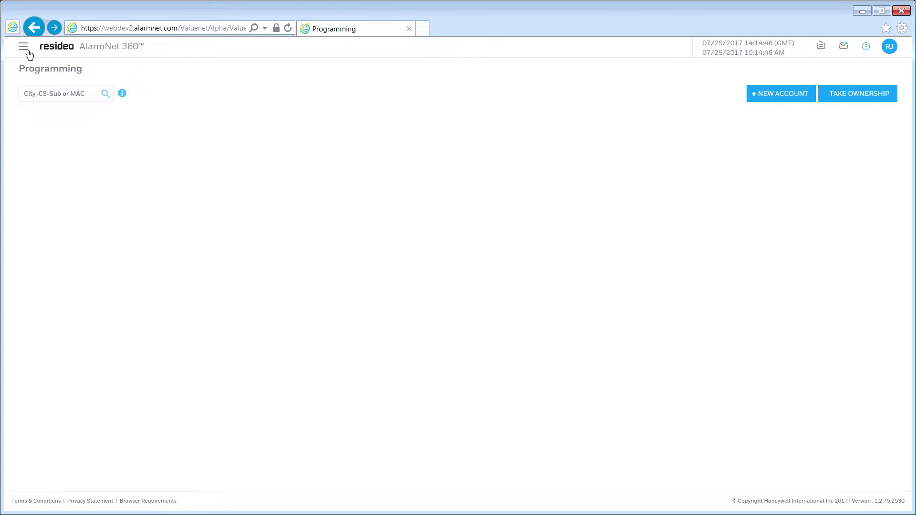
Go to Devices > Programming from the main navigation menu
click(23, 47)
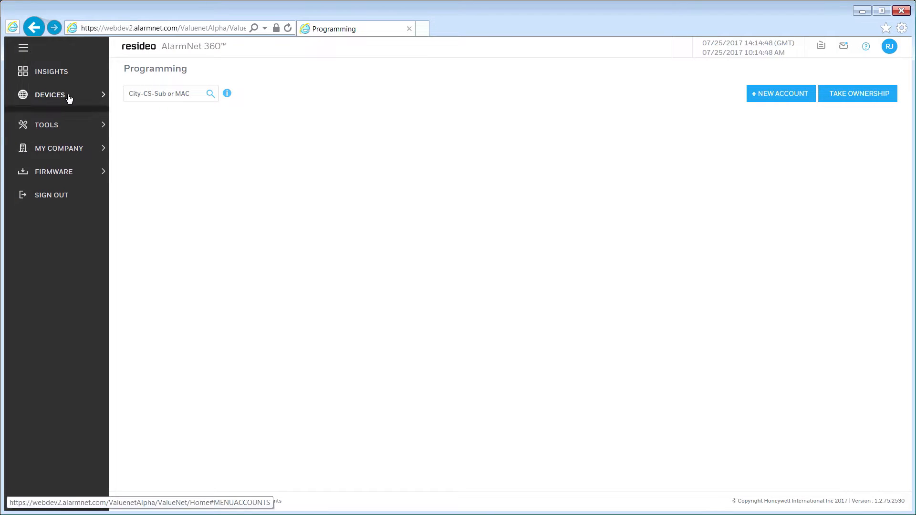
click(49, 95)
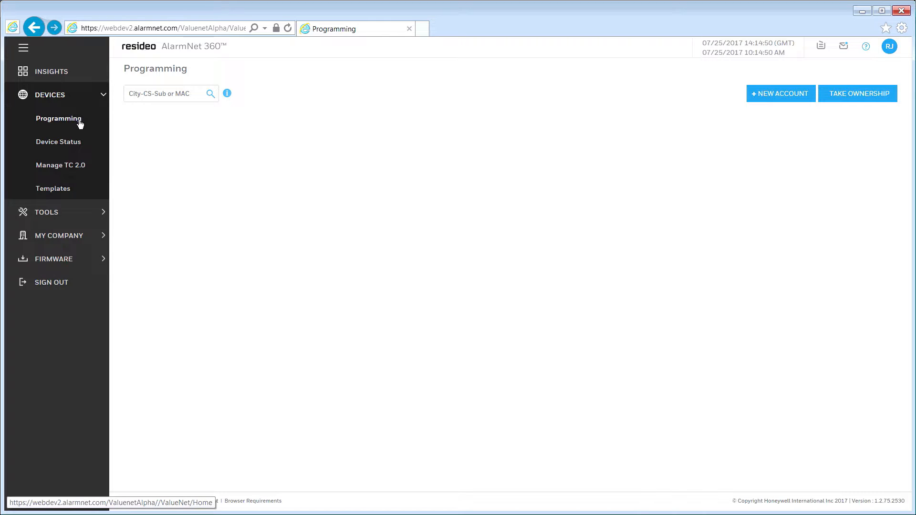
click(24, 47)
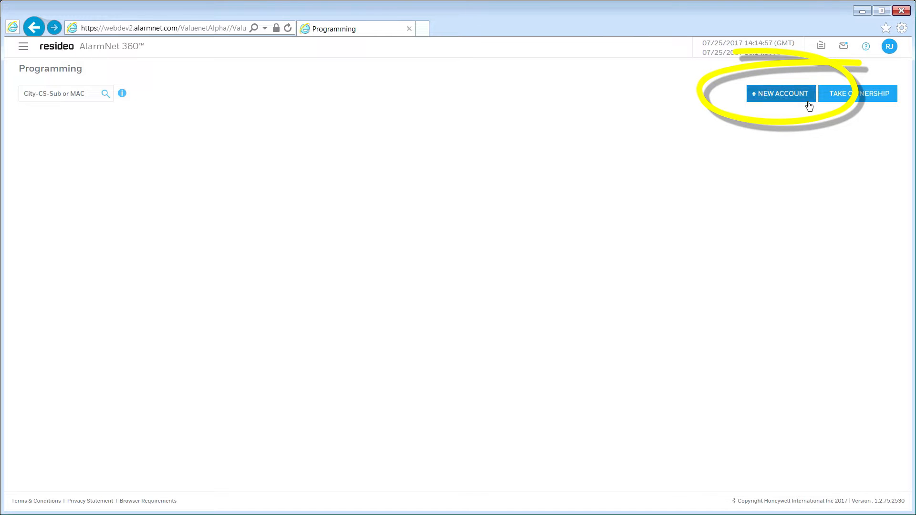
Start a new Other Communicators account with Total Connect with Alarm Reporting
click(780, 94)
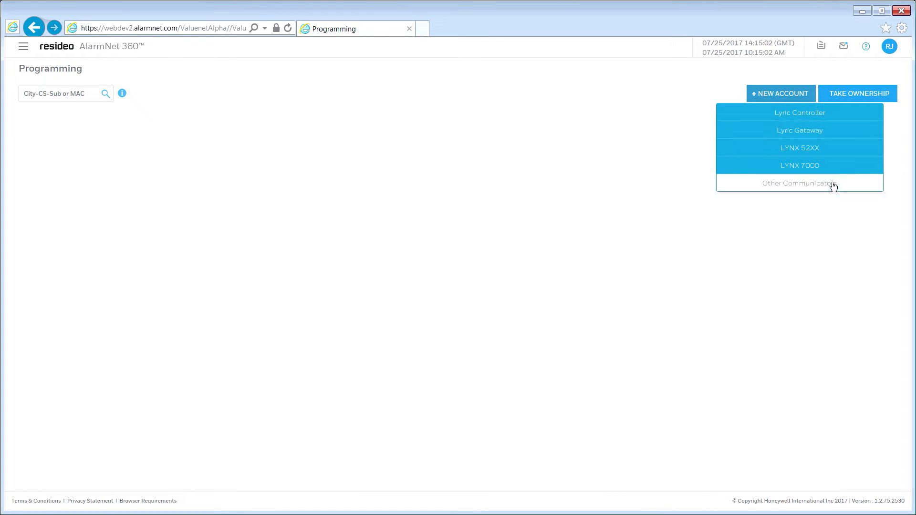
click(799, 183)
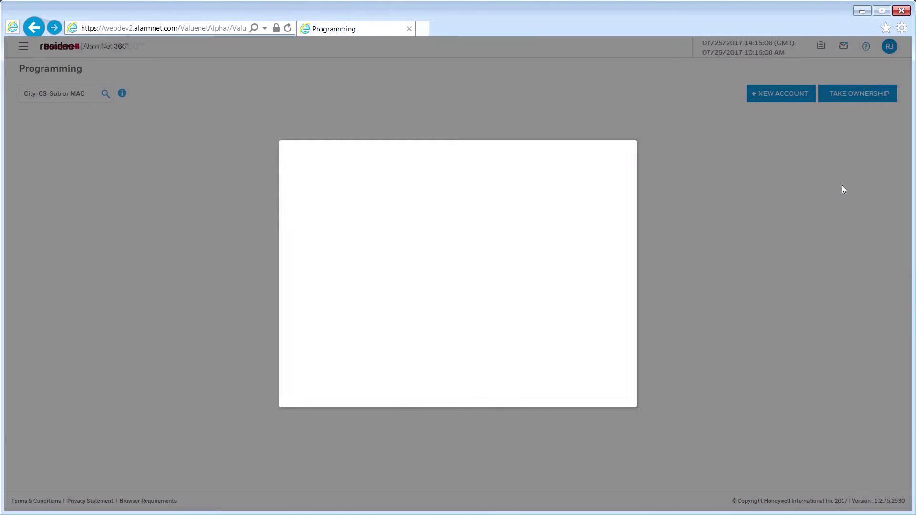
click(780, 93)
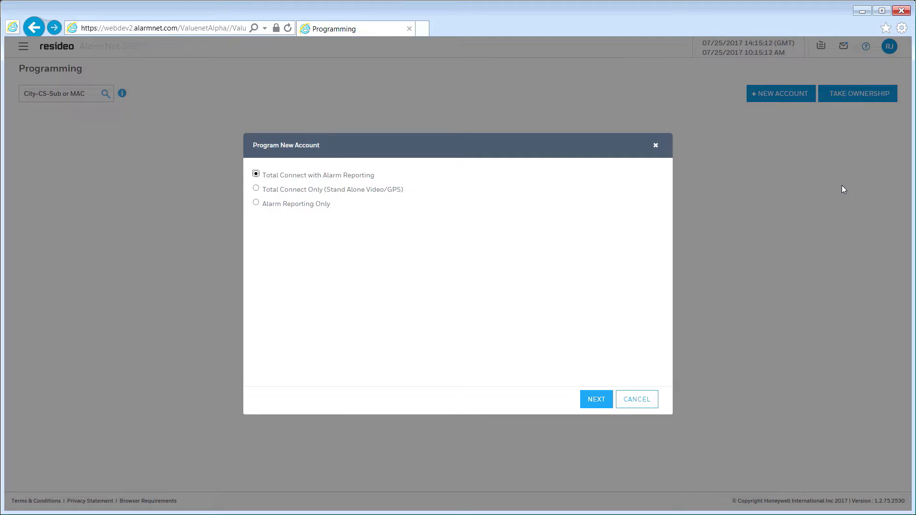
mouse_move(268, 192)
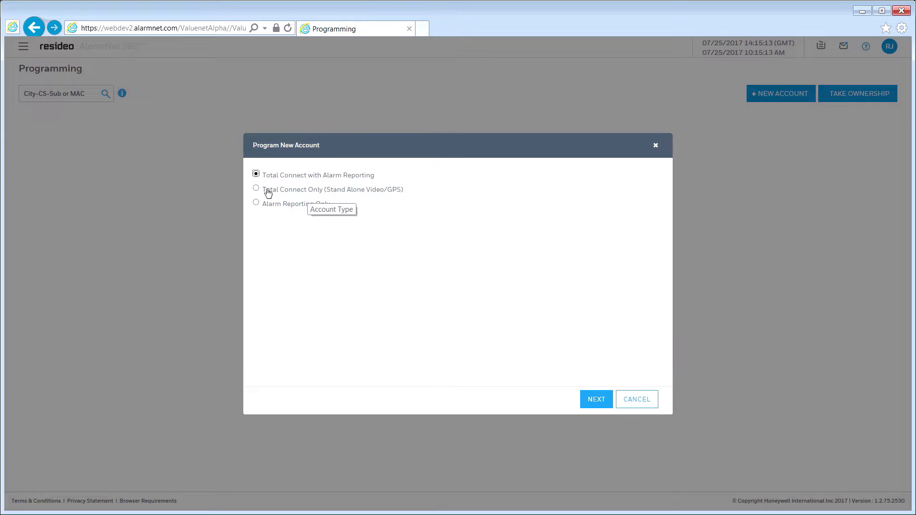
click(256, 189)
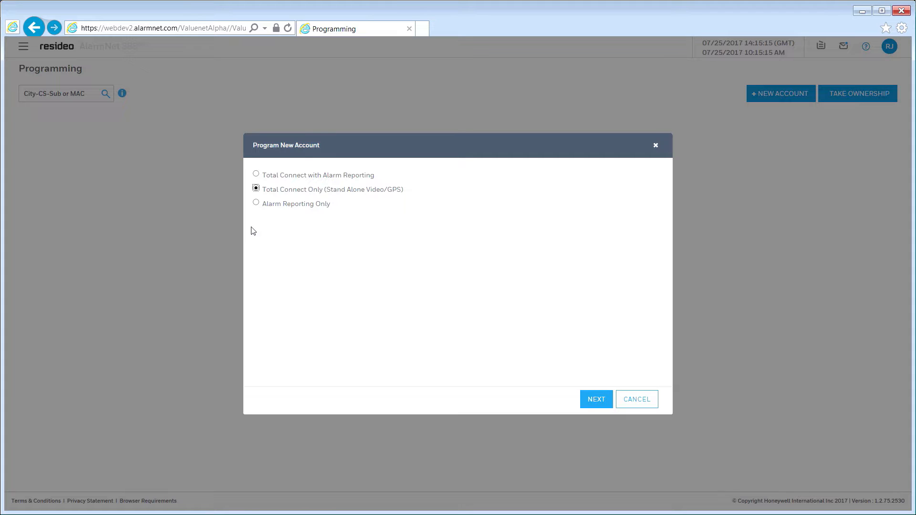
mouse_move(253, 224)
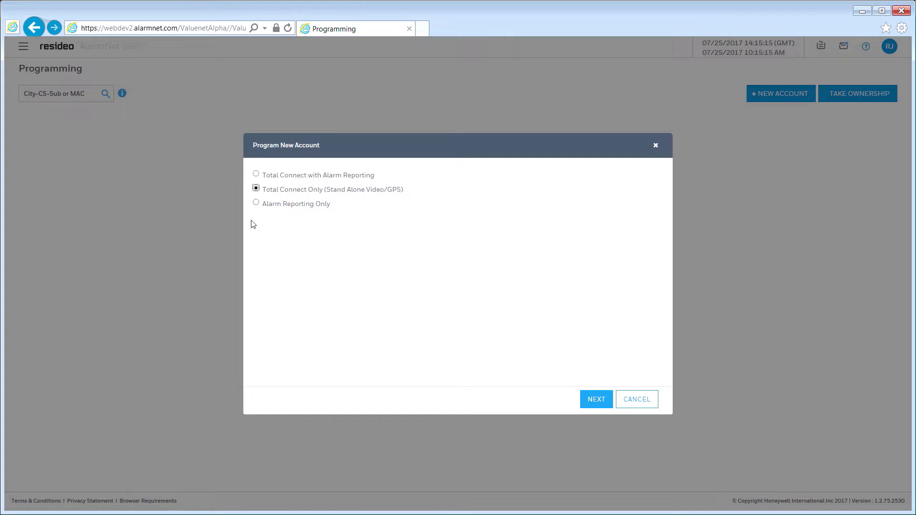
click(256, 203)
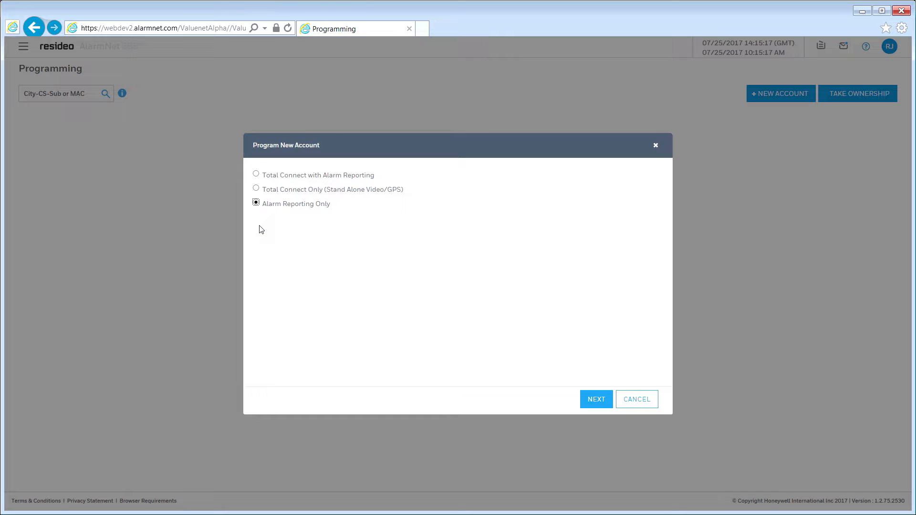
click(255, 175)
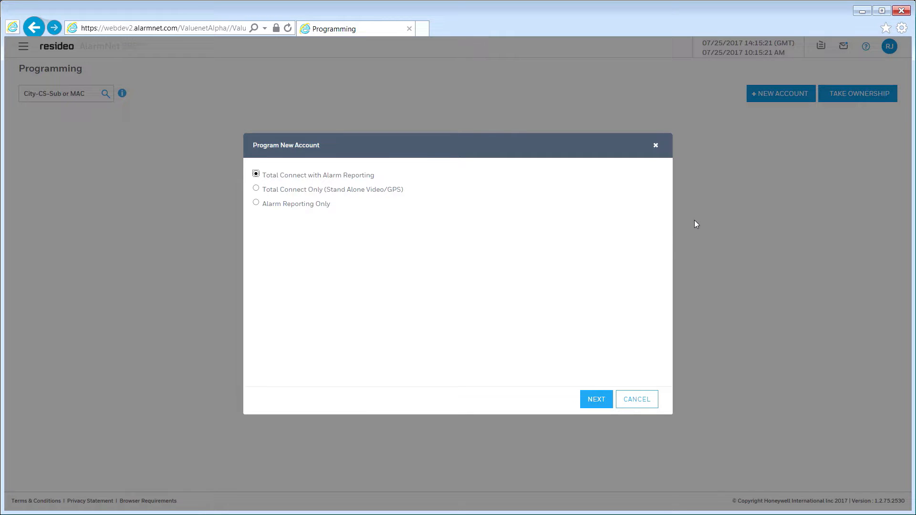
click(596, 399)
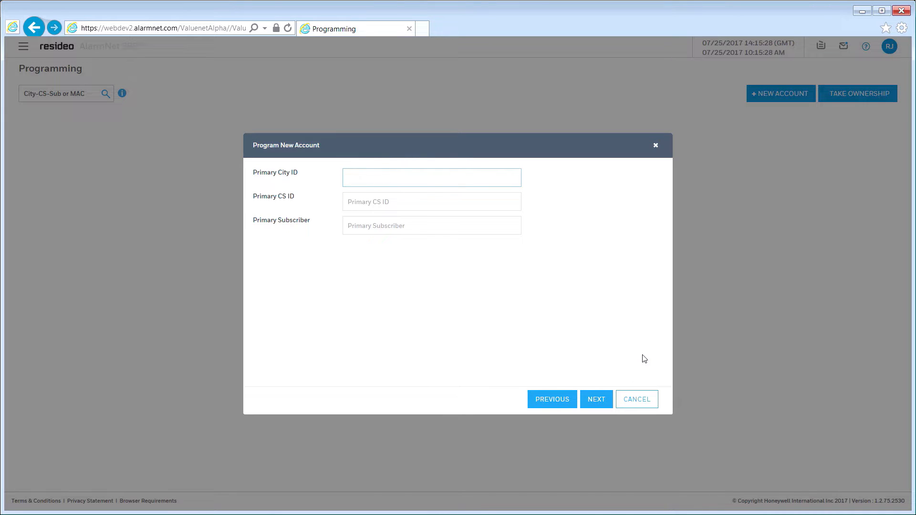
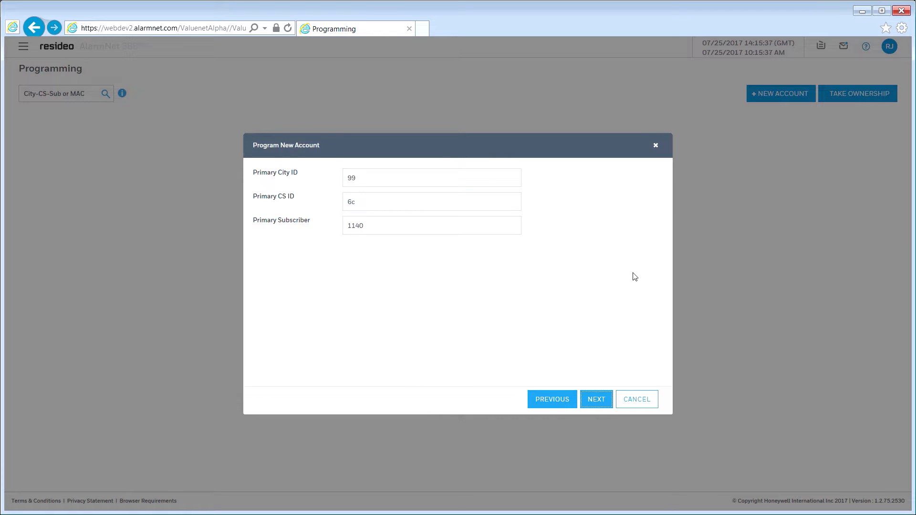
Enter City ID 99, CS ID 6c, subscriber 1140, and keep Video Alarm Verification at No
click(595, 399)
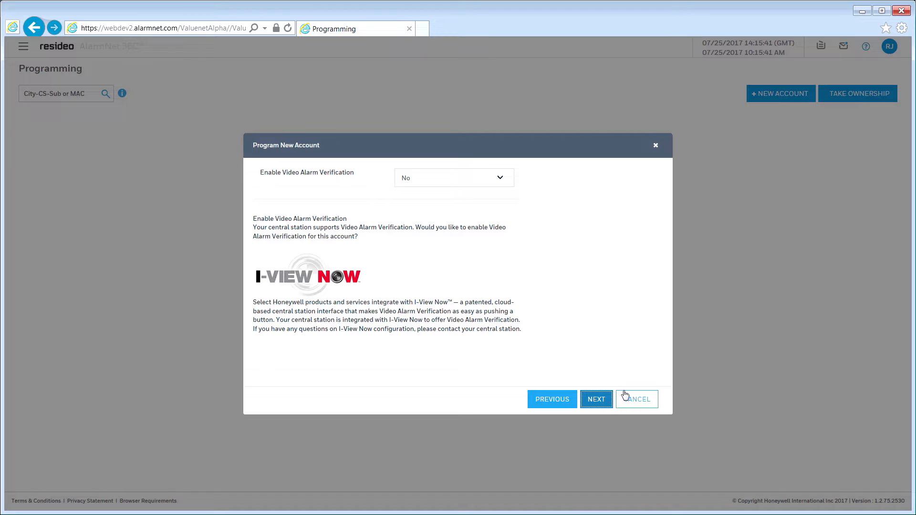
click(454, 178)
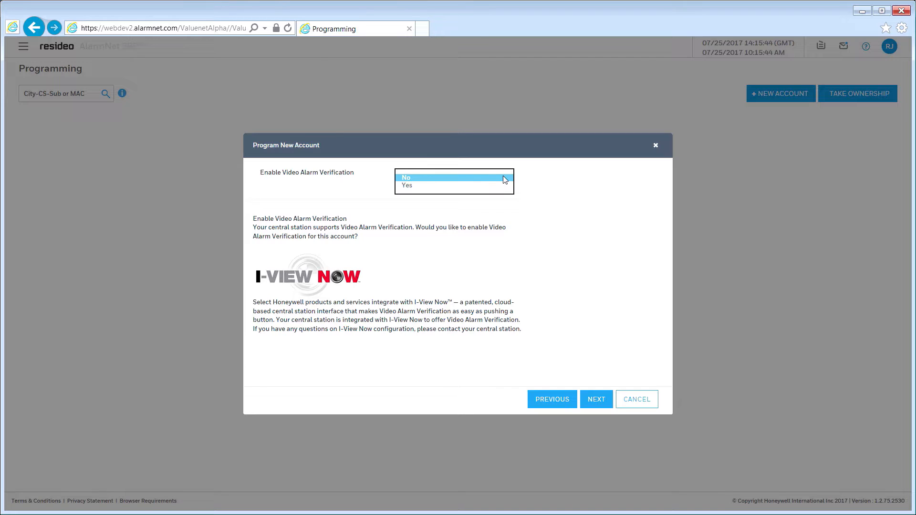
click(406, 178)
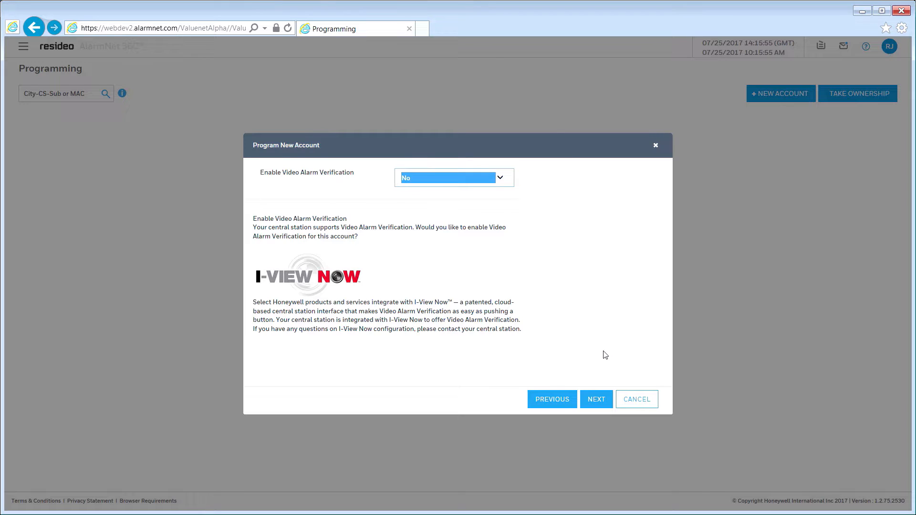
mouse_move(605, 380)
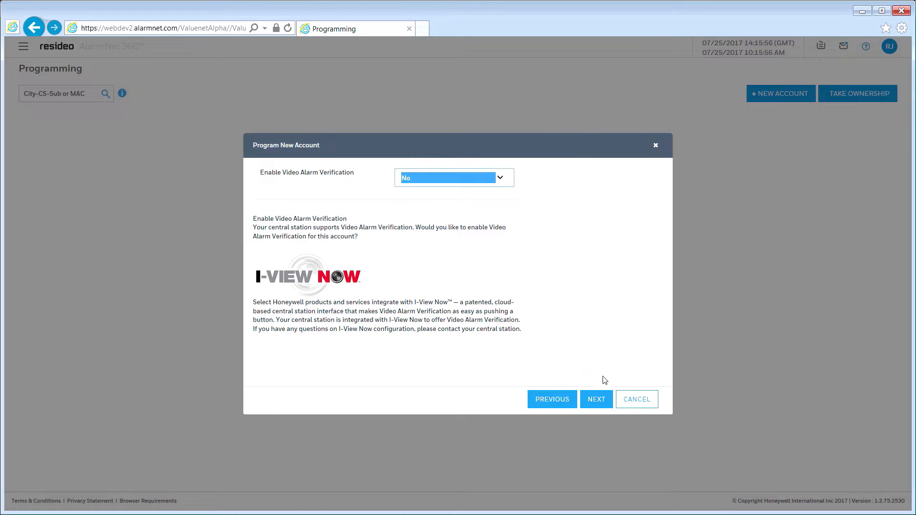
Set the country of installation to United States of America
click(596, 399)
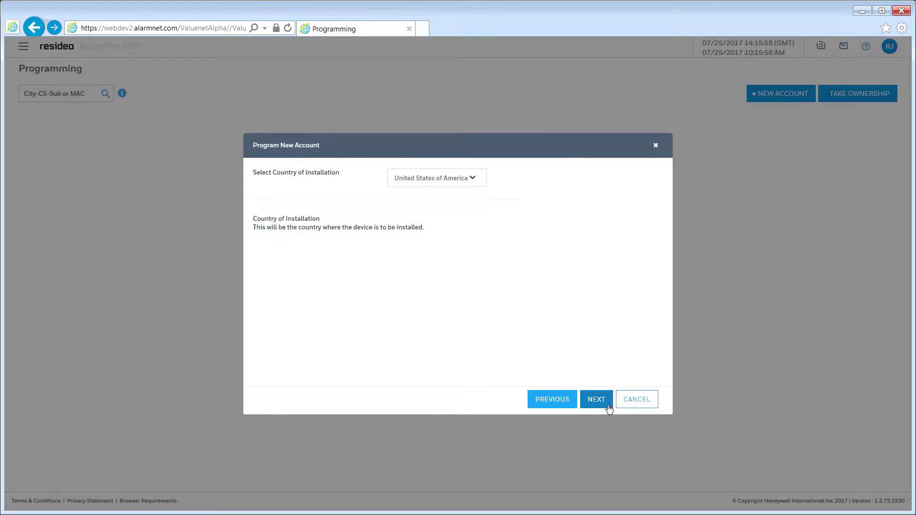
click(435, 178)
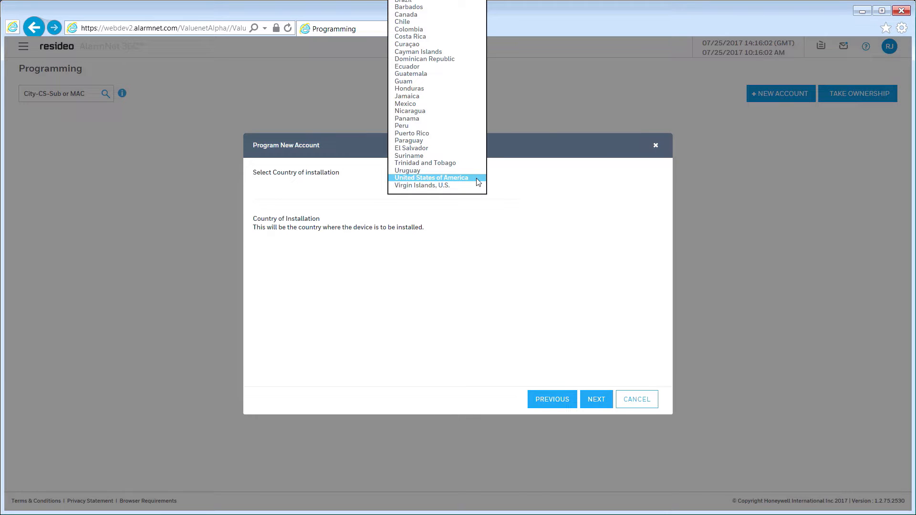
click(431, 178)
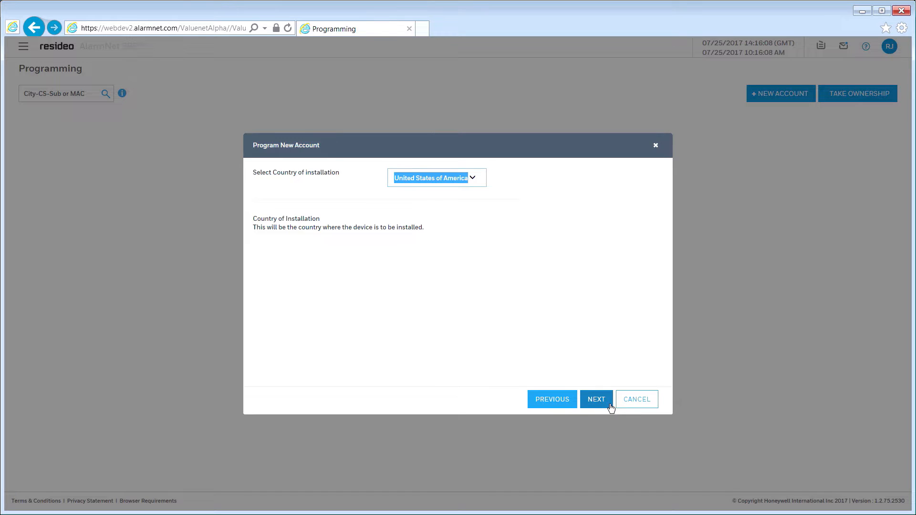
Enter the cellular/Ethernet MAC ending cc2b21 and CRC 6caa
click(595, 398)
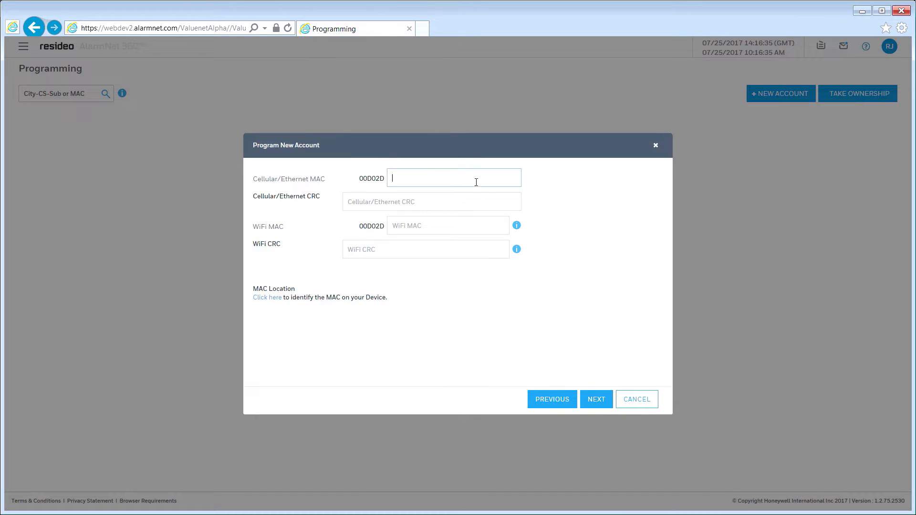
text(cc2)
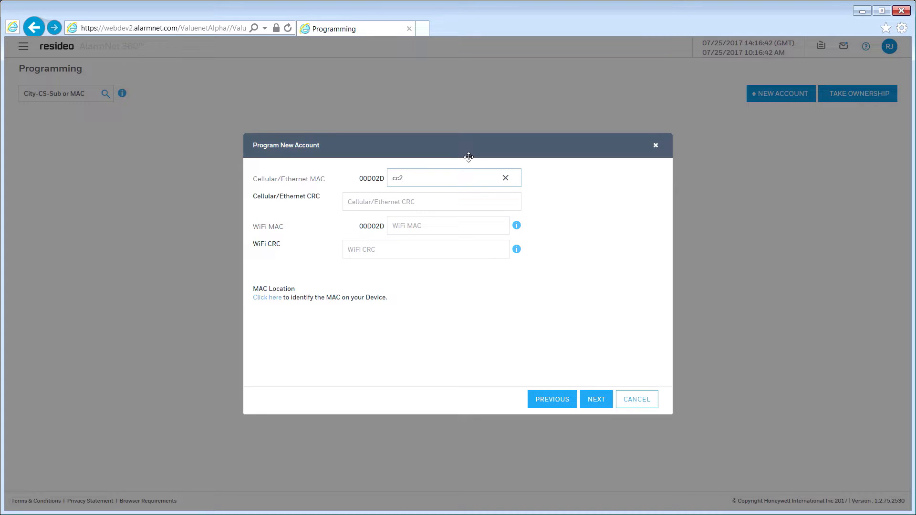
text(6caa)
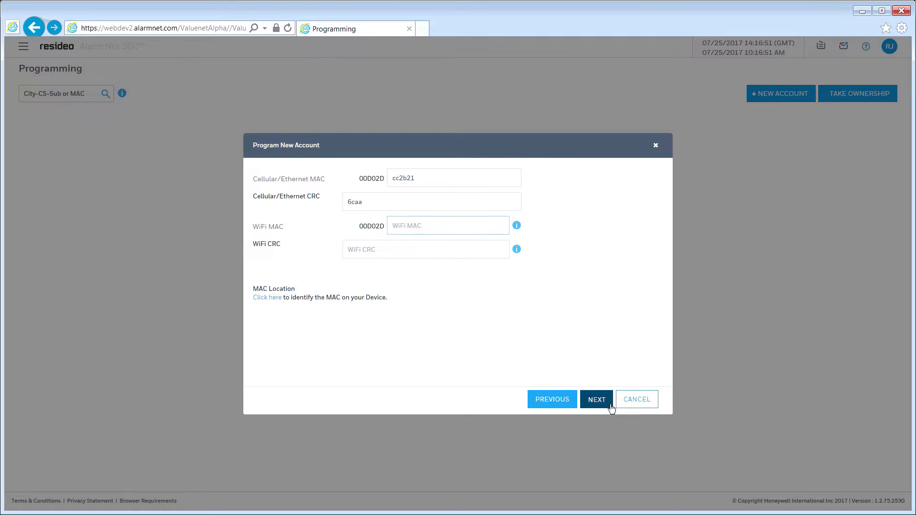
Set the communicator's supervision interval to Daily
click(596, 400)
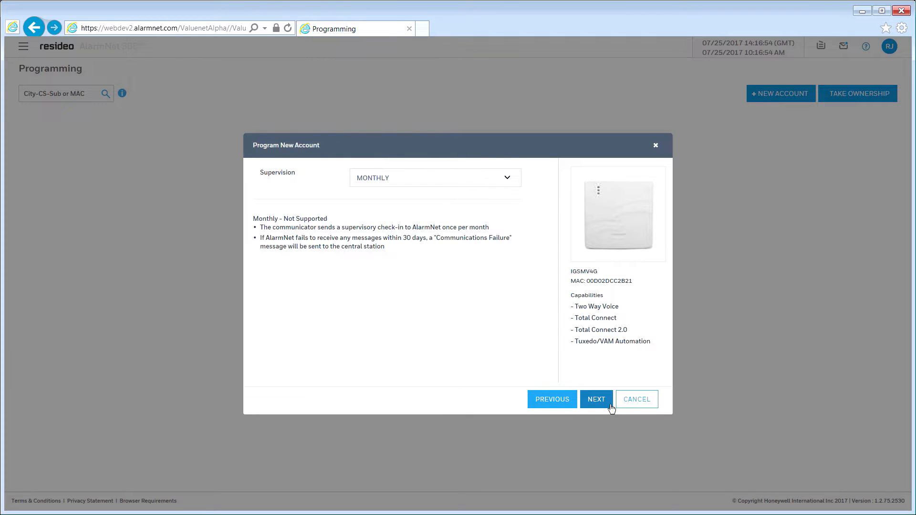
click(435, 177)
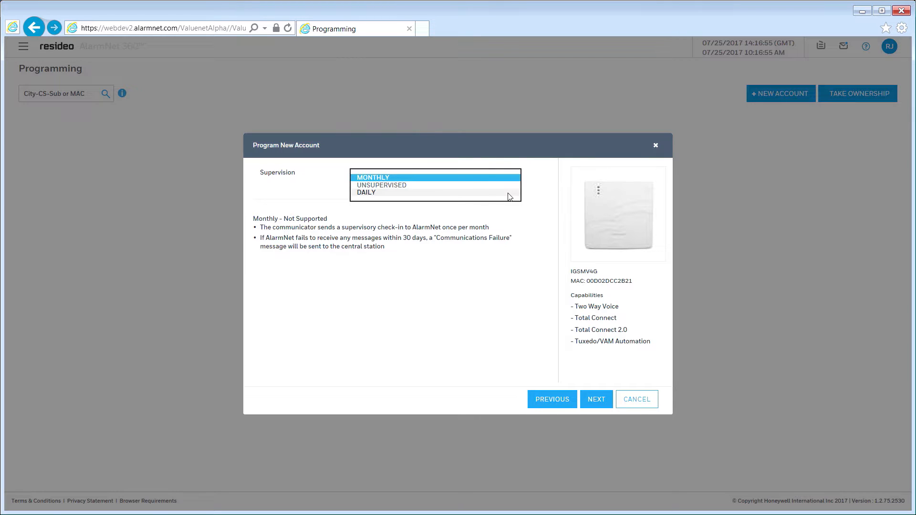
click(366, 192)
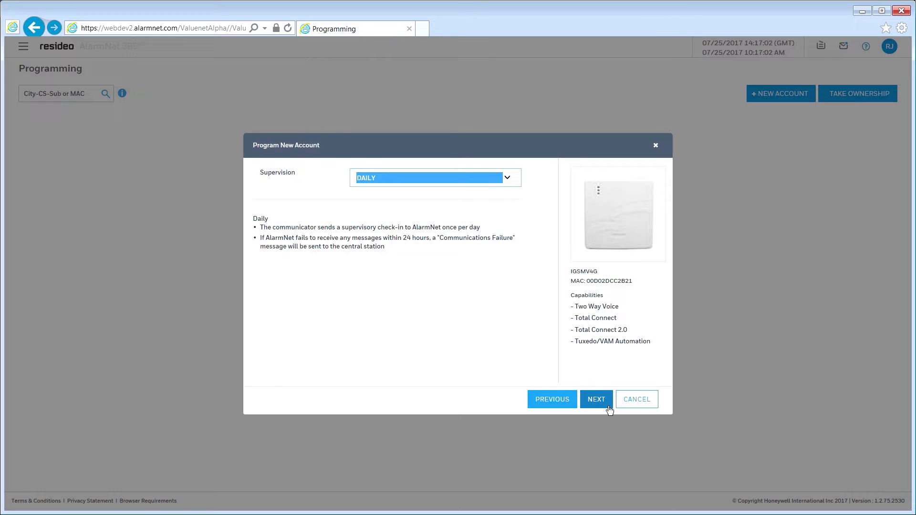
Leave Two-Way Voice at No and choose the Total Connect Premium service level
click(596, 399)
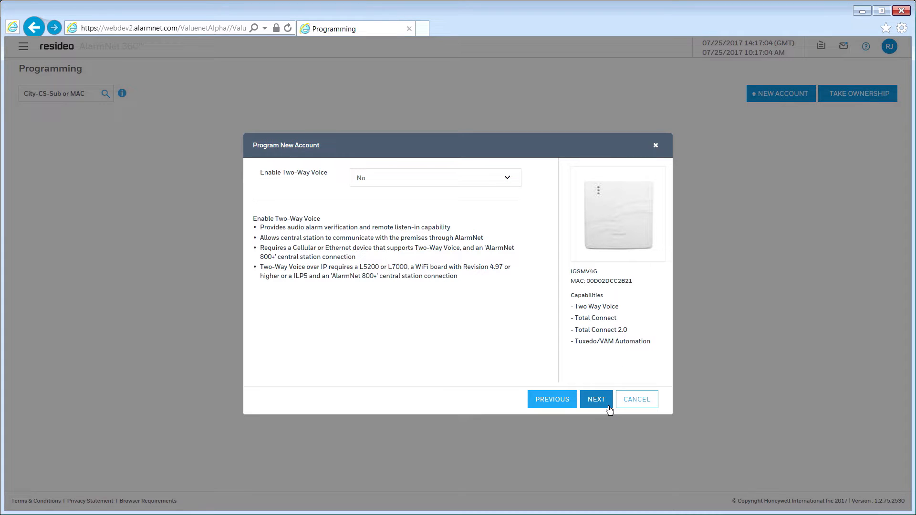
click(435, 177)
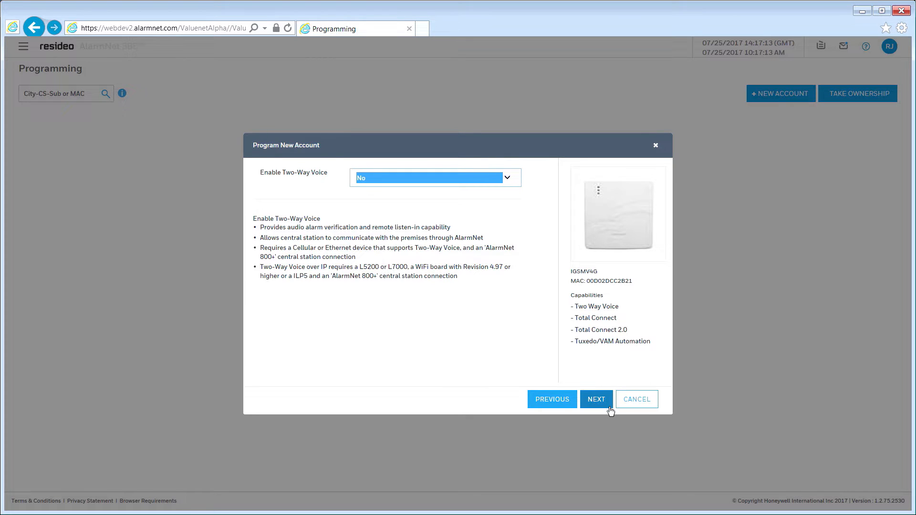
click(596, 399)
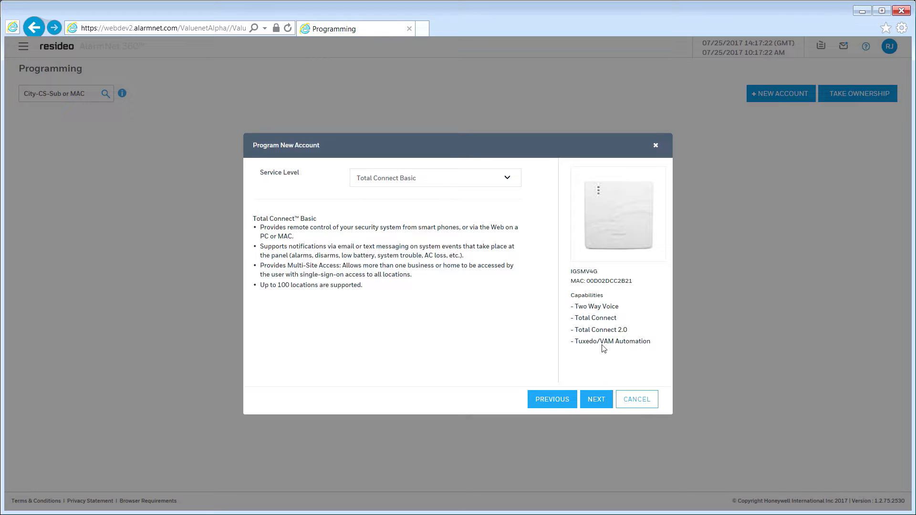
click(435, 177)
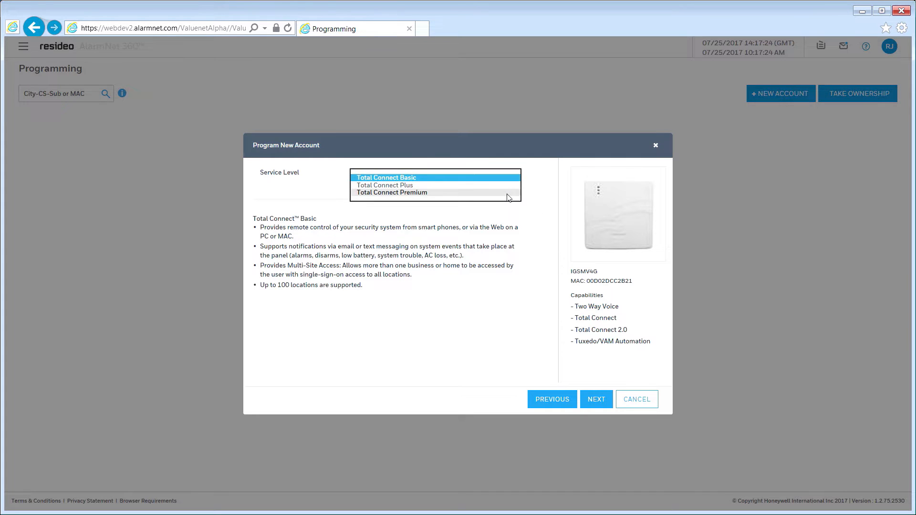
click(392, 192)
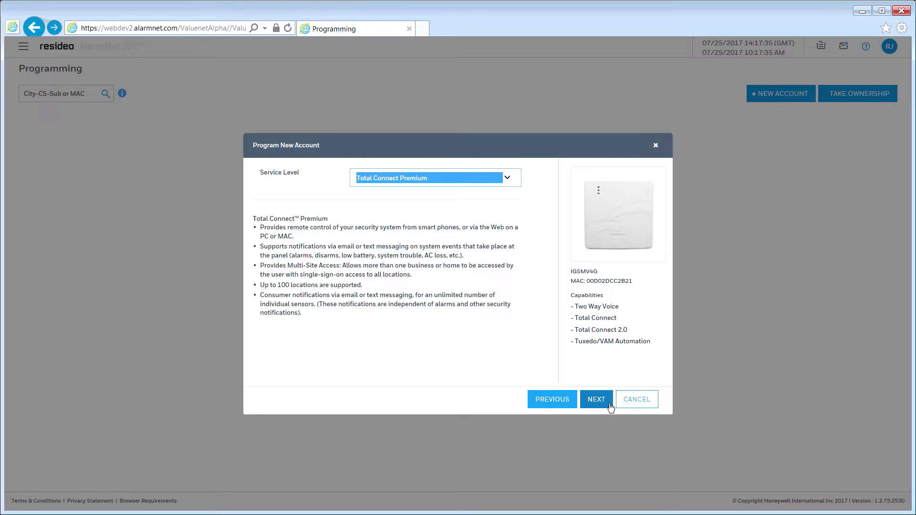
click(596, 399)
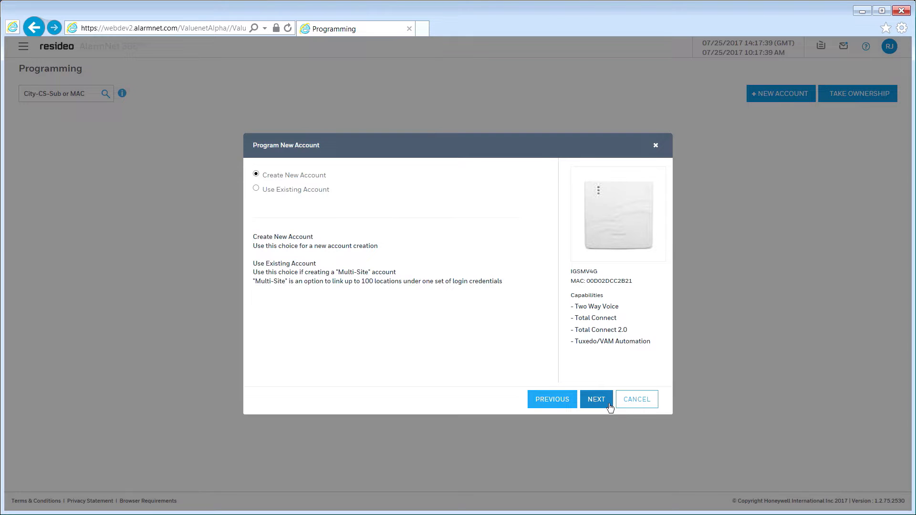
Fill in the new TC 2.0 account name, master username, email, and location 'Weller Home'
click(596, 399)
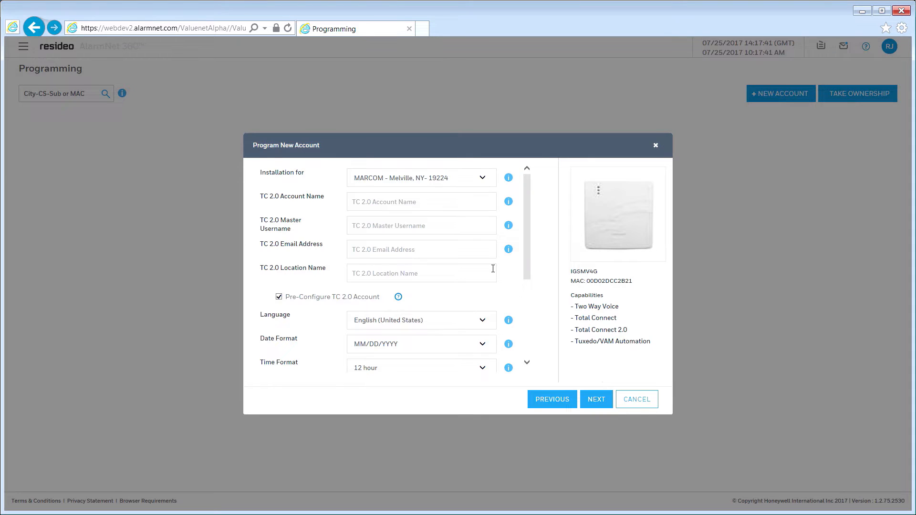
click(421, 201)
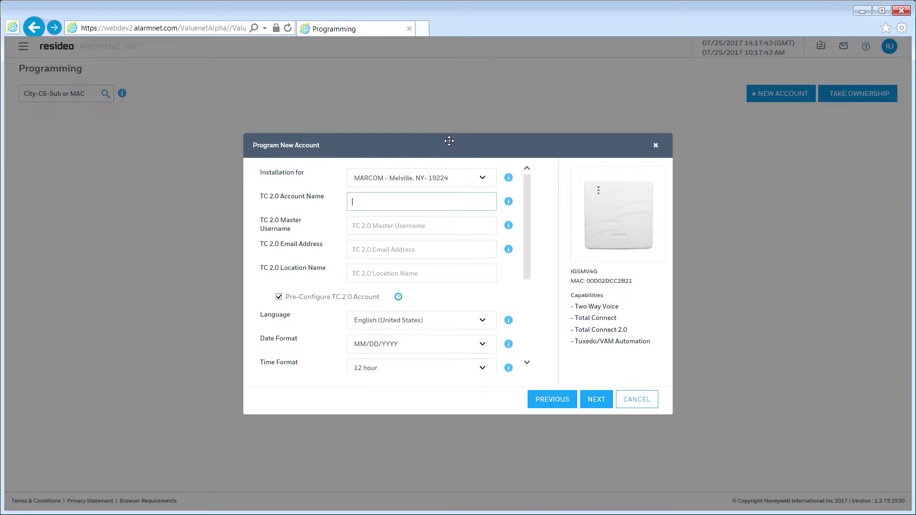
mouse_move(368, 123)
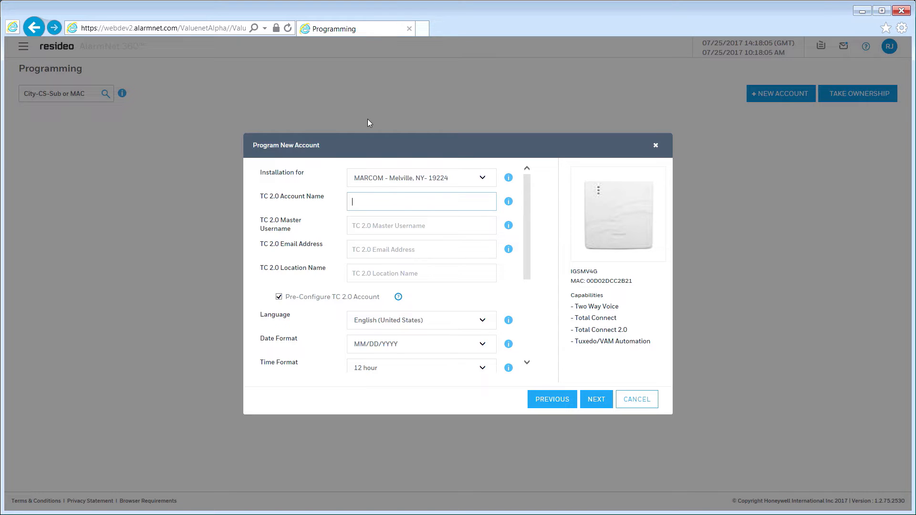
text(weller1)
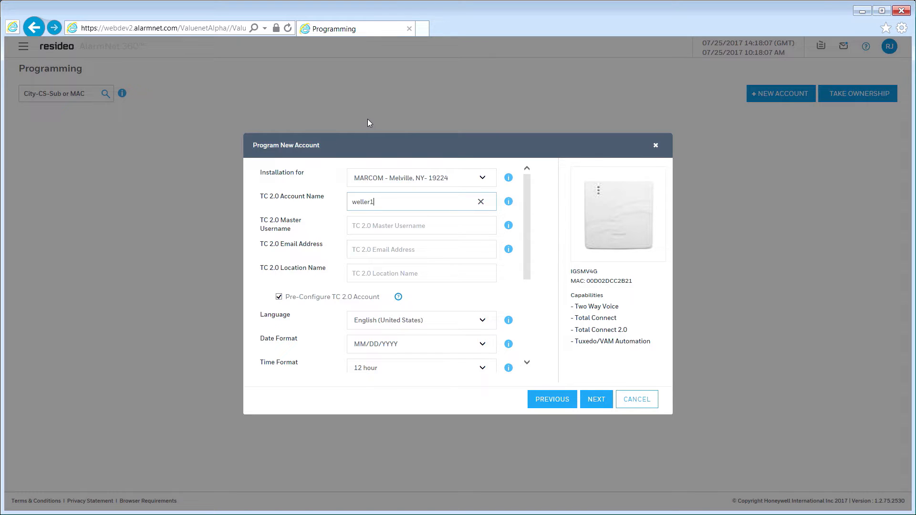
text(23)
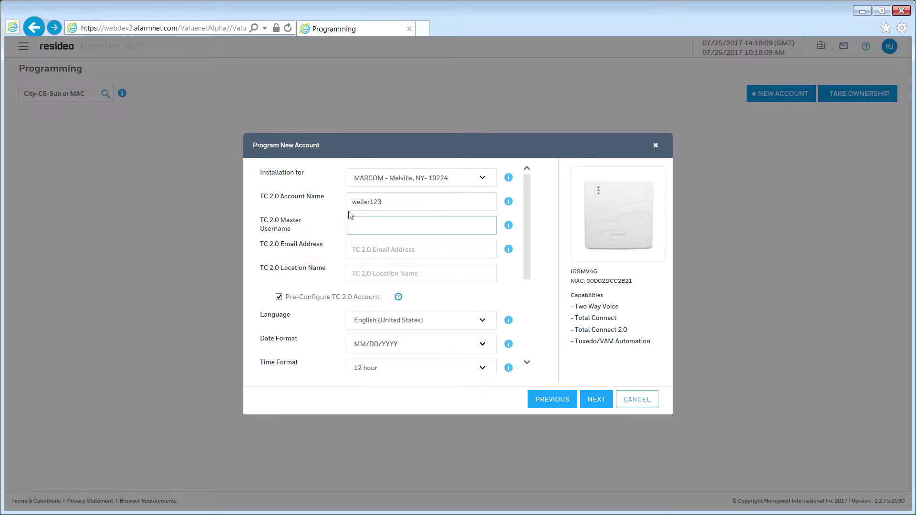
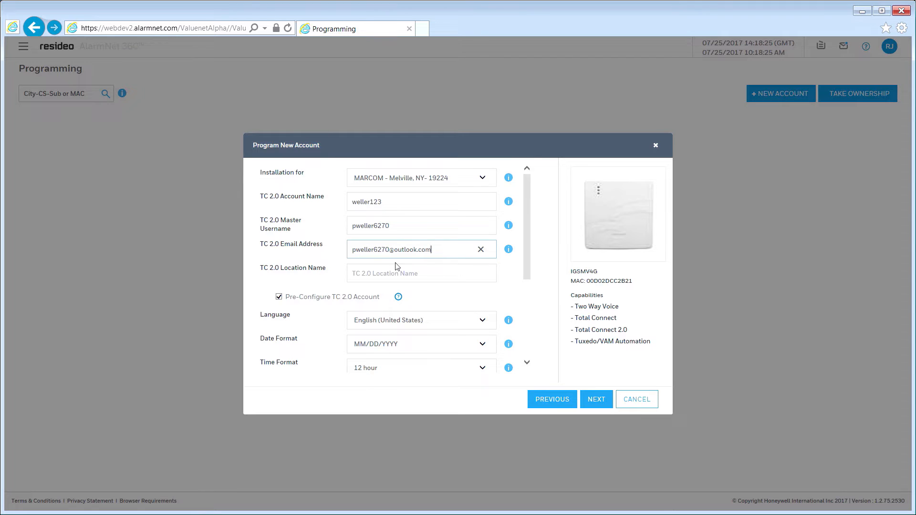
text(Weller Home)
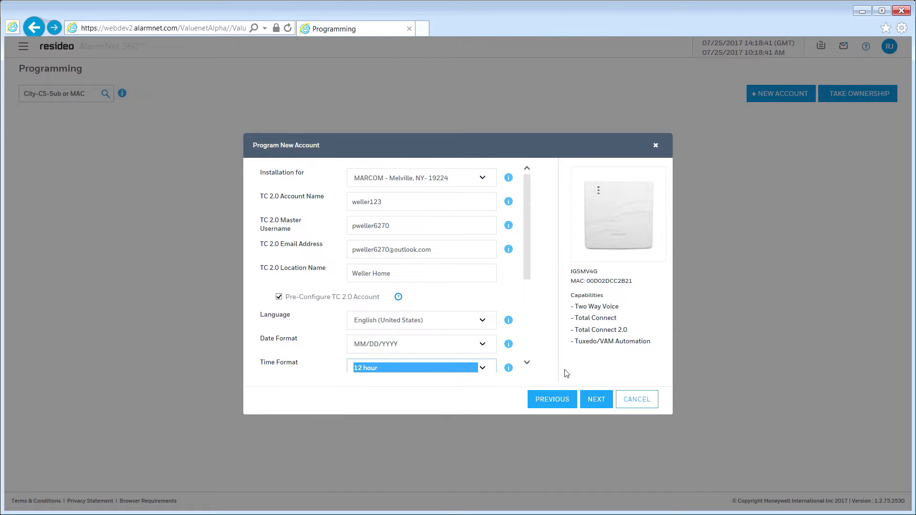
mouse_move(615, 375)
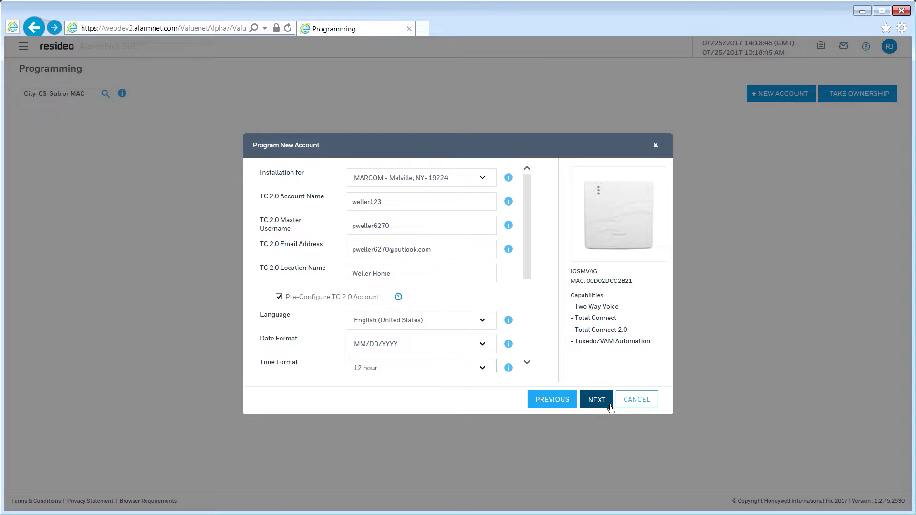
click(596, 399)
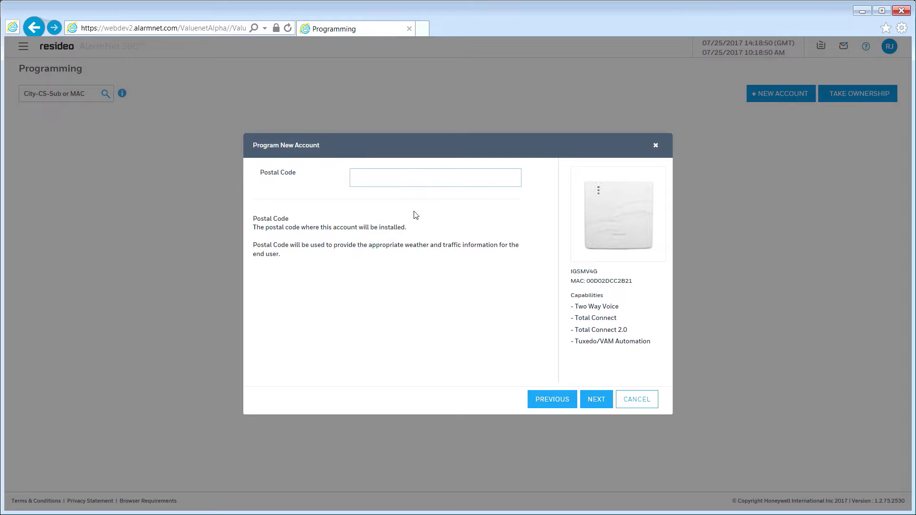
Enter postal code 11747 and leave the Tuxedo/VAM automation module at No
text(11747)
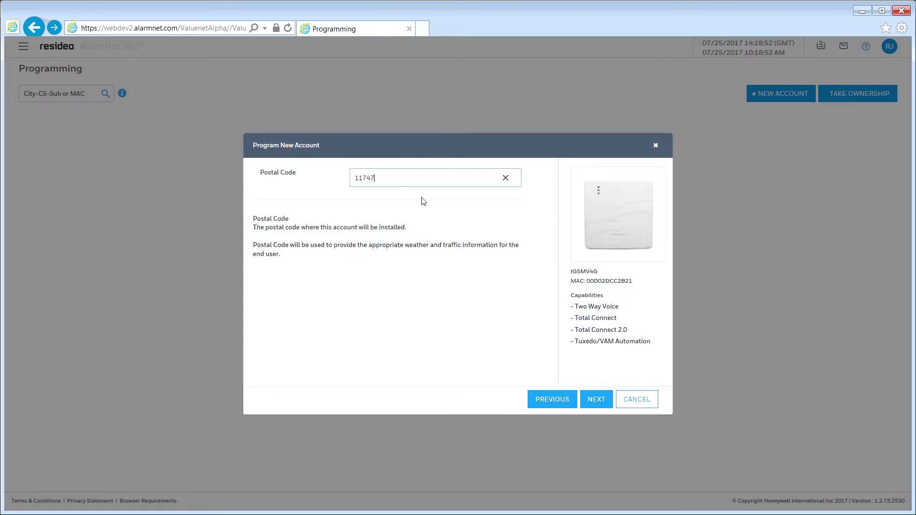
mouse_move(531, 281)
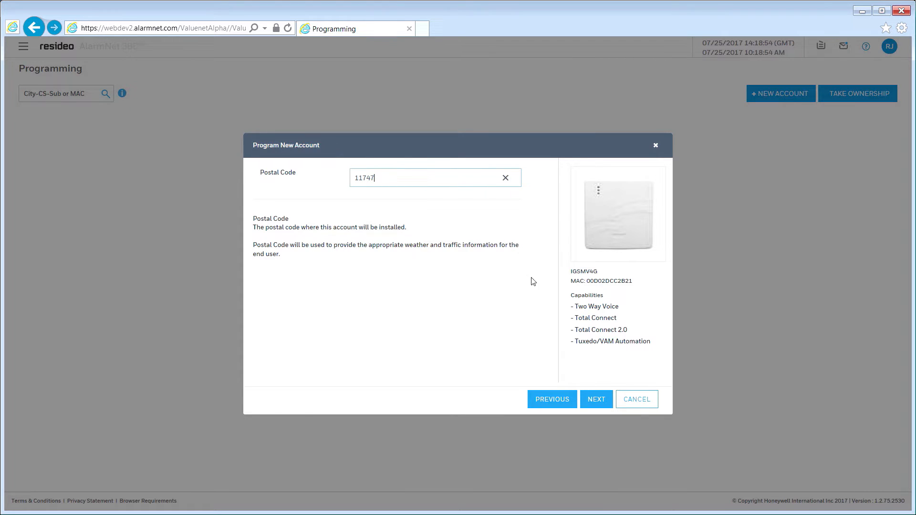
click(596, 399)
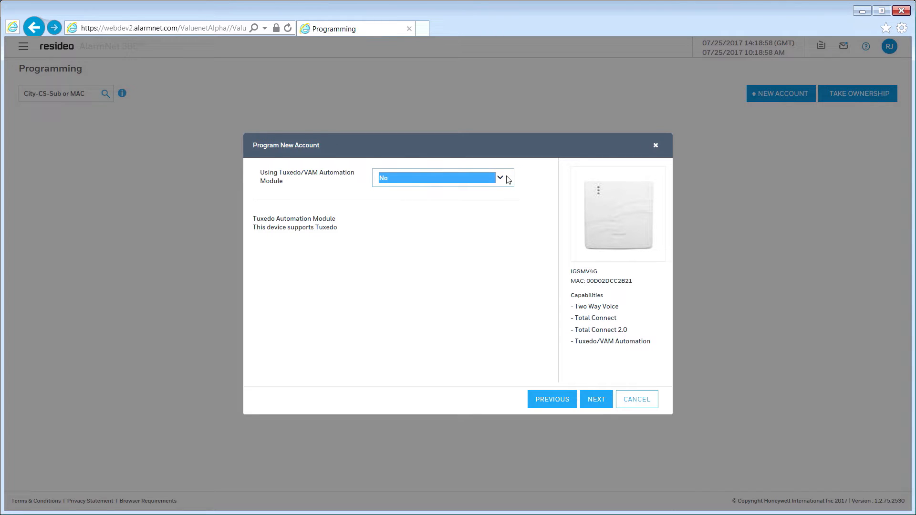
click(443, 178)
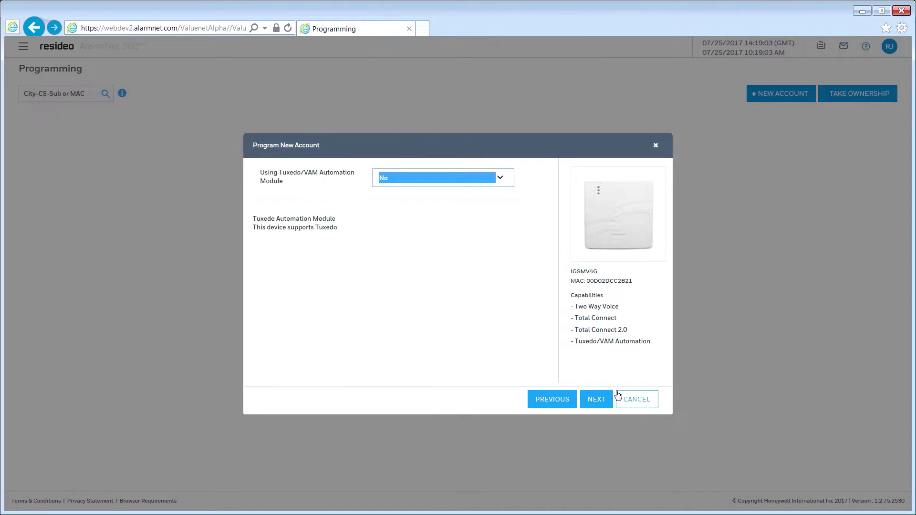
click(596, 399)
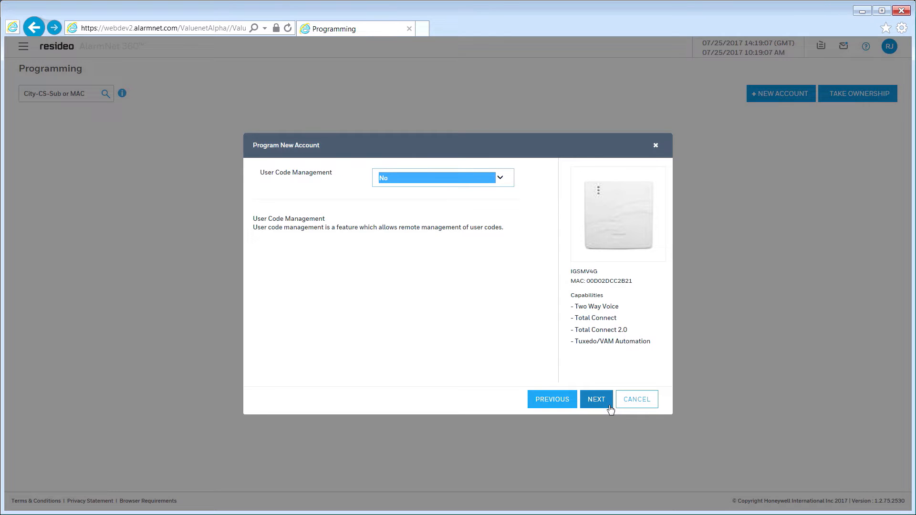
click(442, 177)
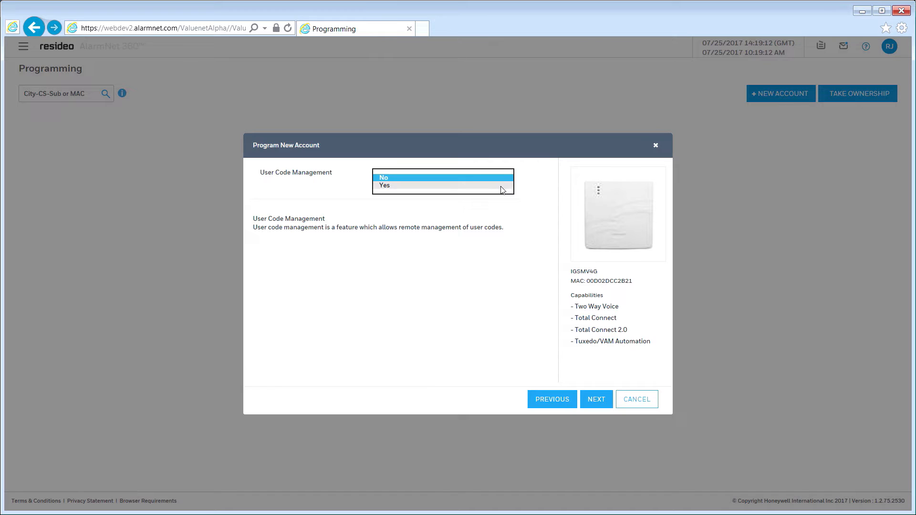
click(384, 186)
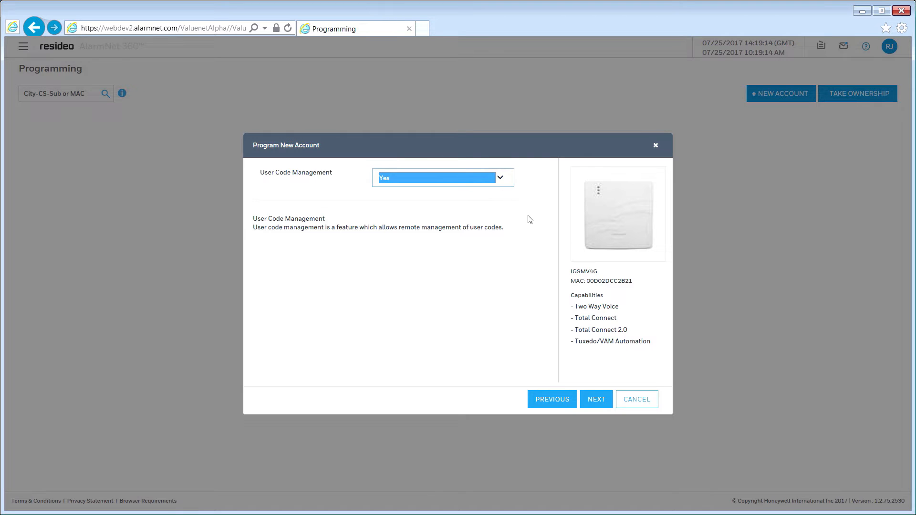
mouse_move(597, 399)
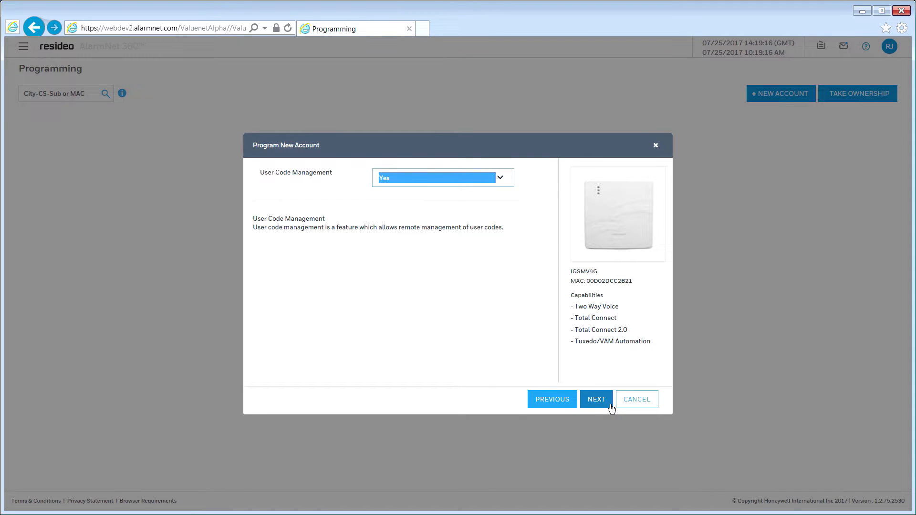
click(596, 399)
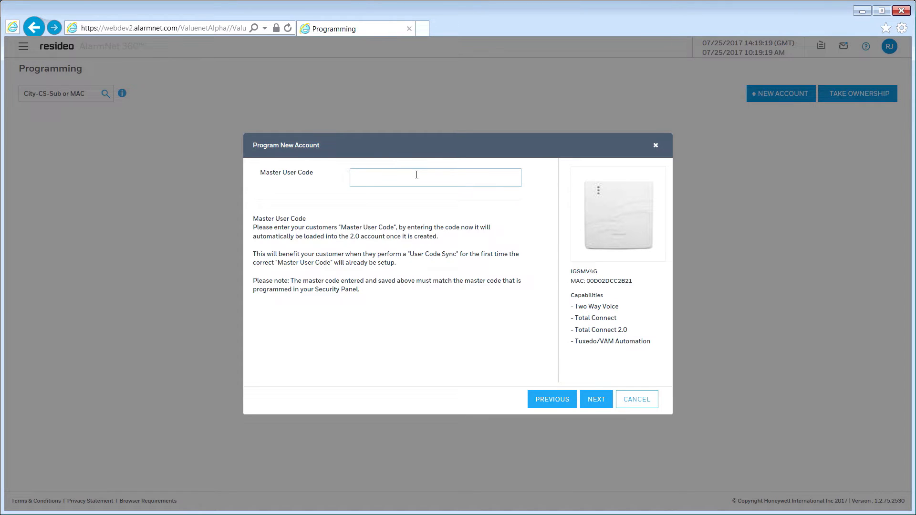
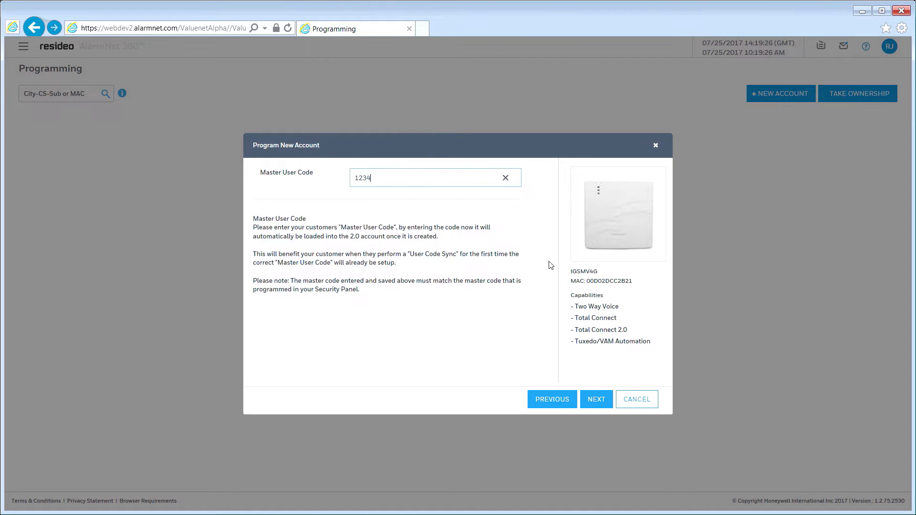
click(596, 399)
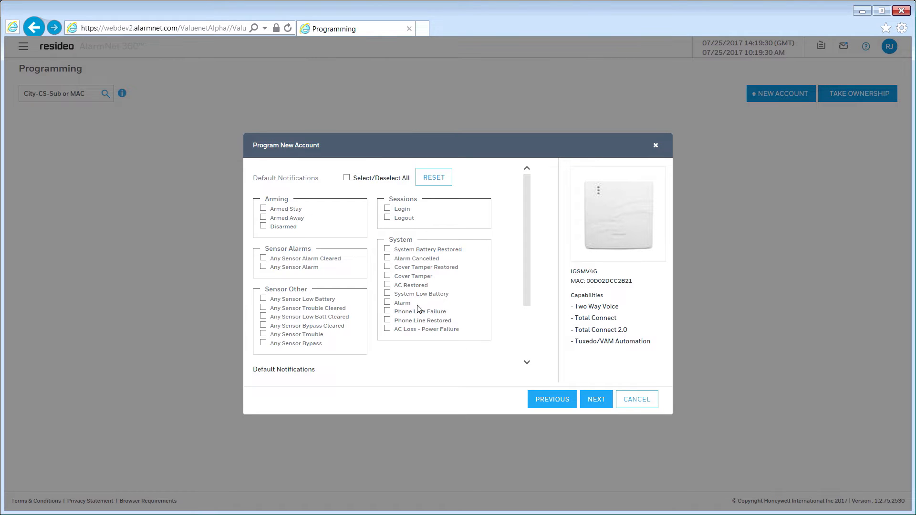
Check the Disarmed and System Battery Restored default notifications
click(263, 227)
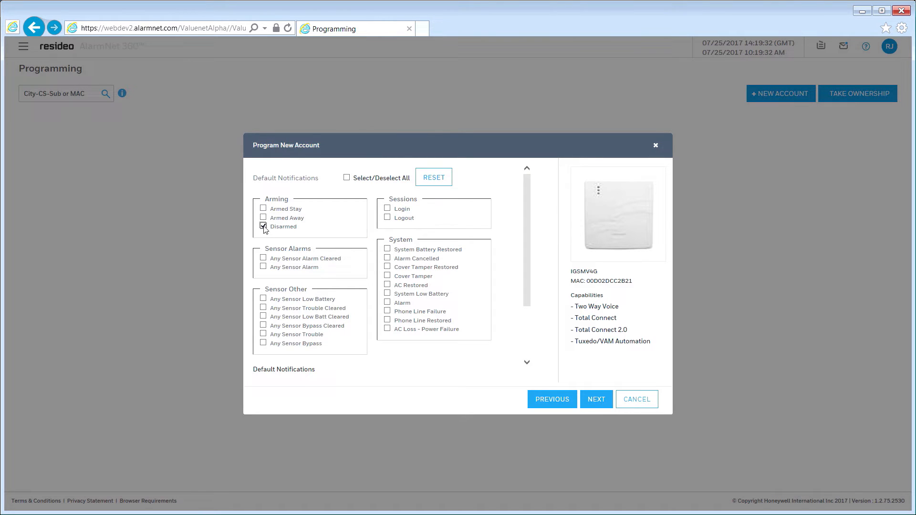
click(387, 249)
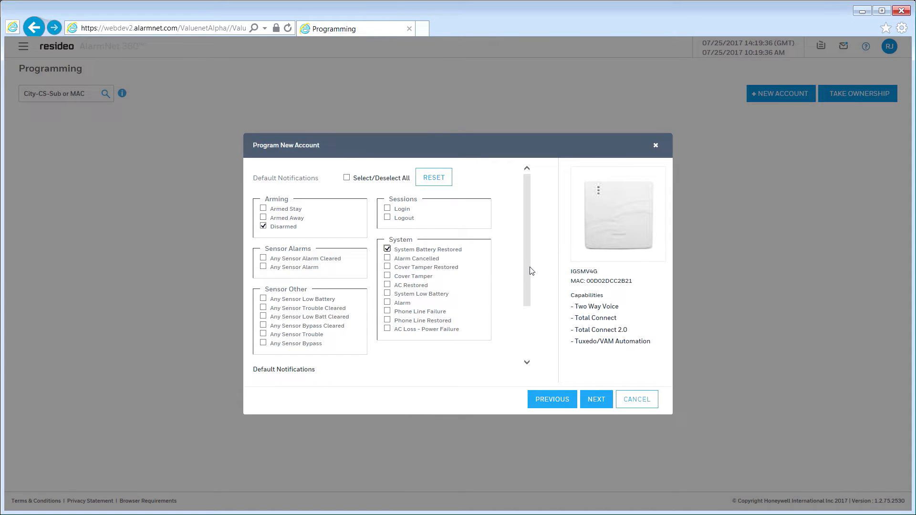
mouse_move(546, 289)
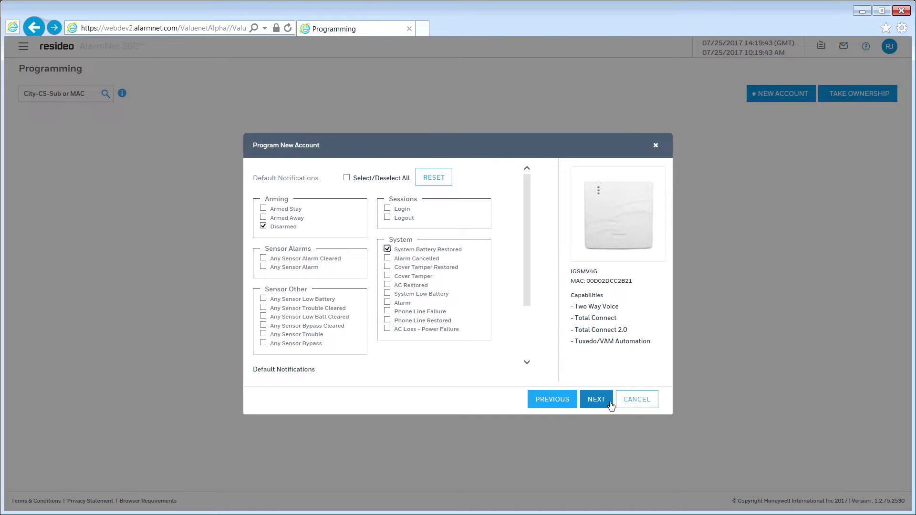
click(595, 399)
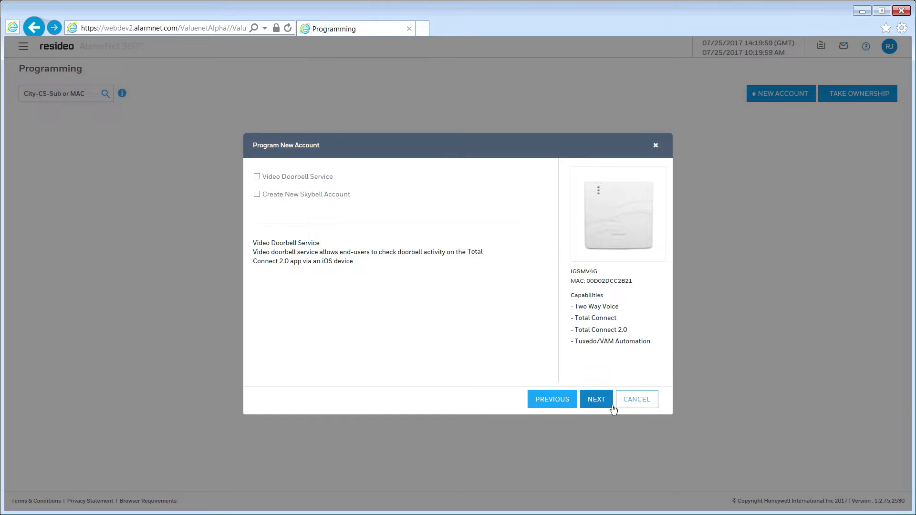
Skip the Video Doorbell step and enable video service with the 7 Days storage plan
click(596, 399)
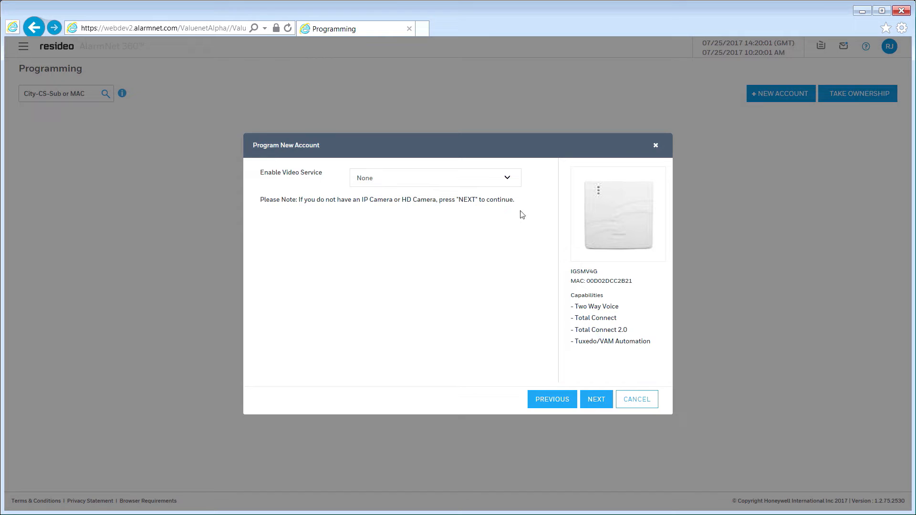
click(435, 178)
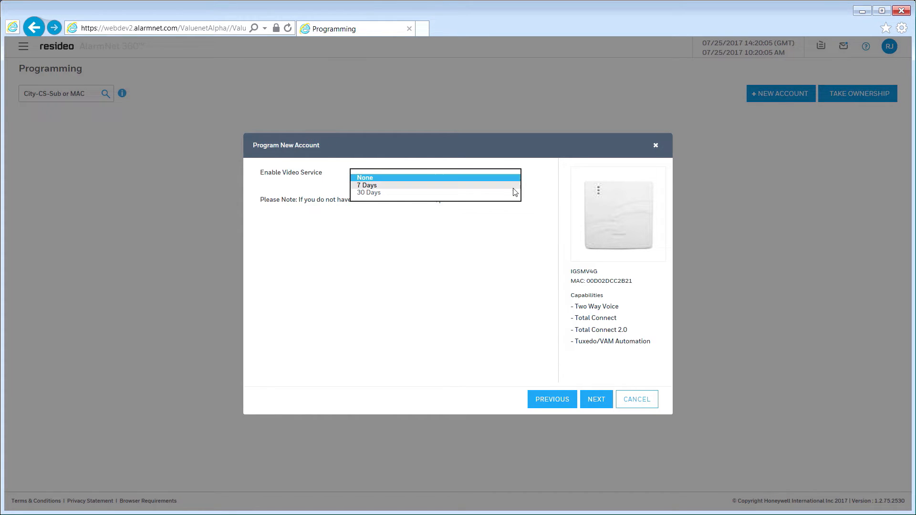
click(367, 185)
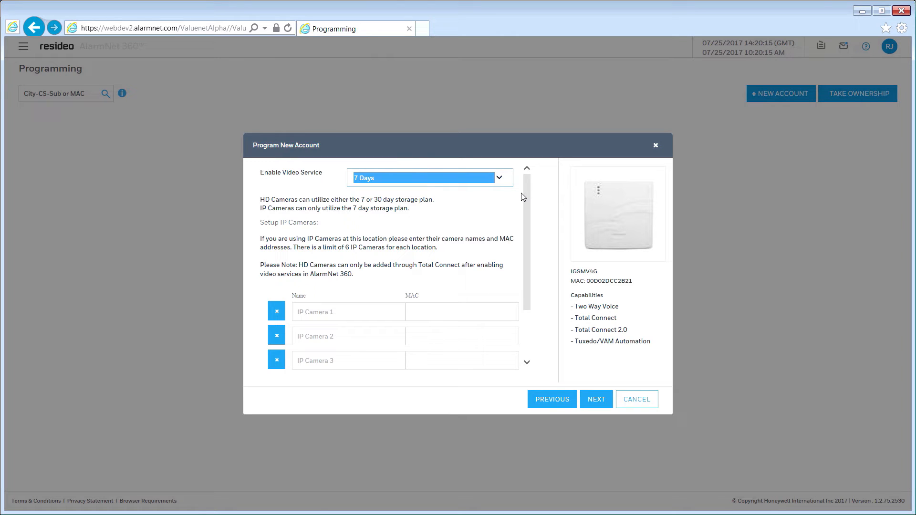
mouse_move(596, 374)
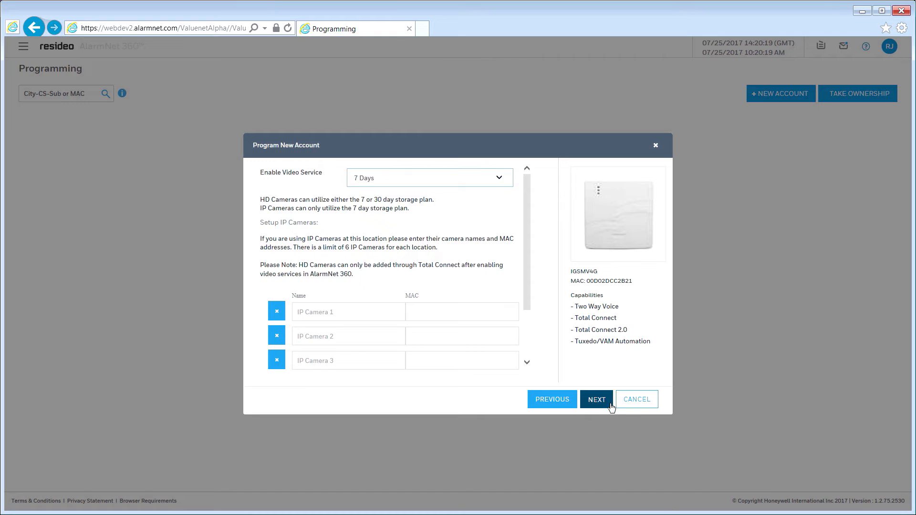
click(595, 399)
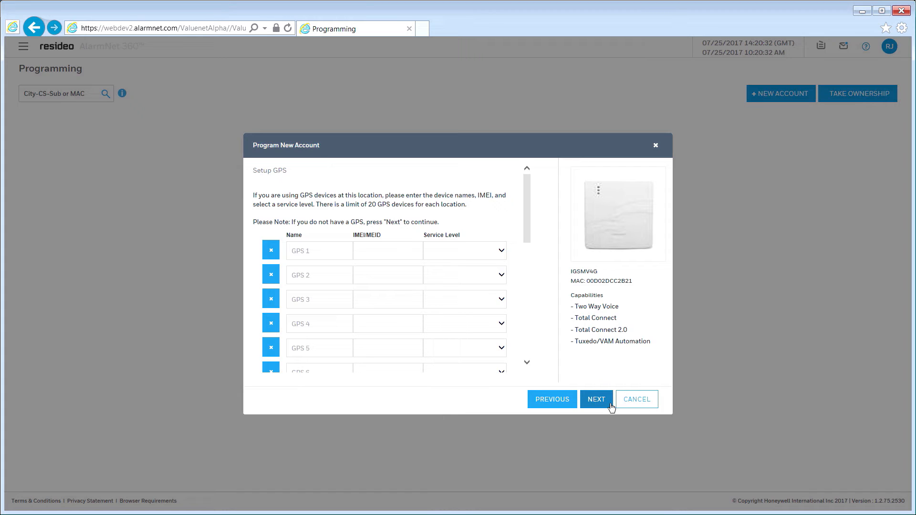
Skip GPS device setup and finish the wizard from the Summary
click(596, 399)
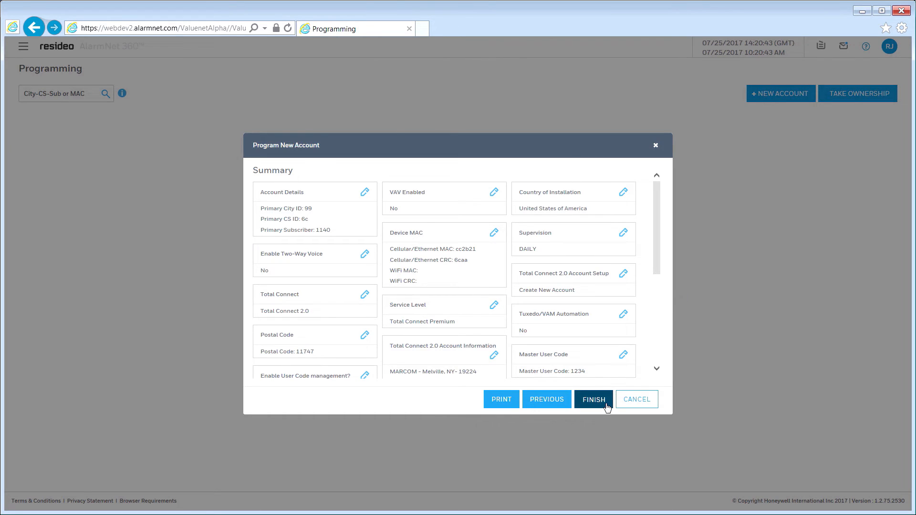
click(593, 399)
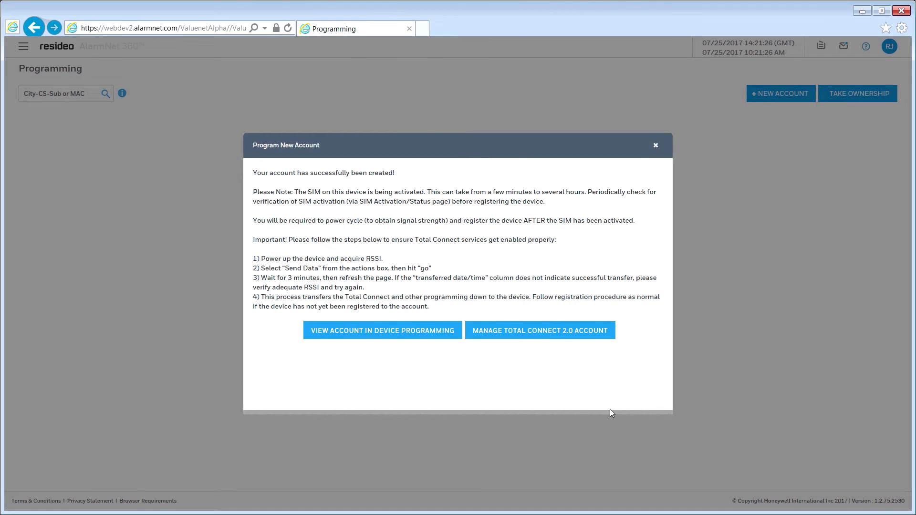
mouse_move(589, 405)
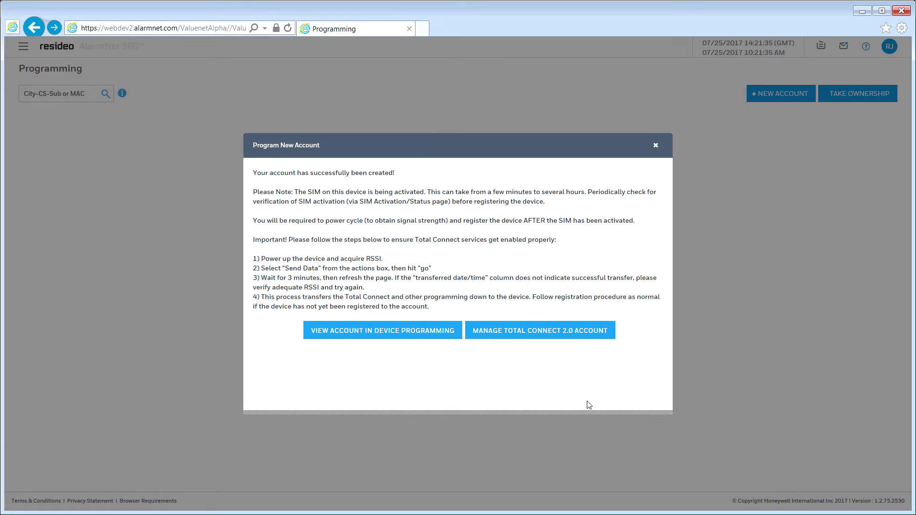
View the new account in Device Programming
click(383, 330)
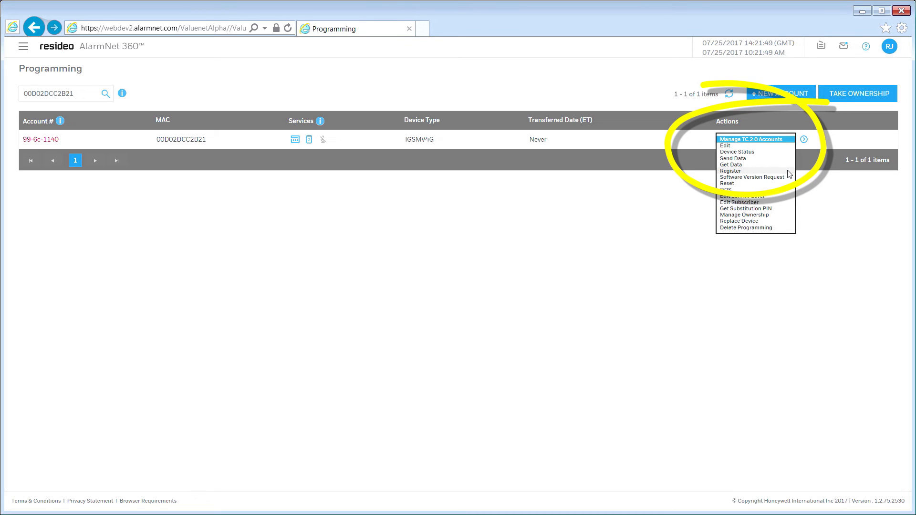
click(732, 158)
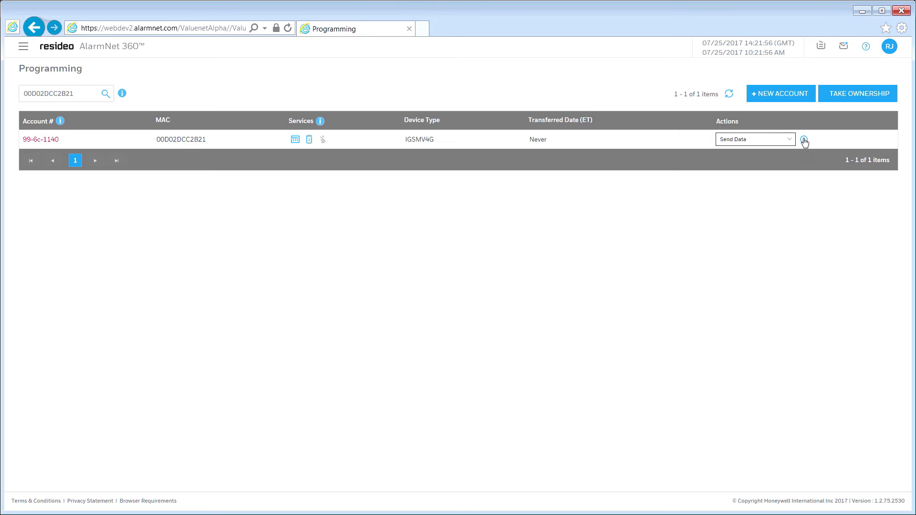
click(804, 139)
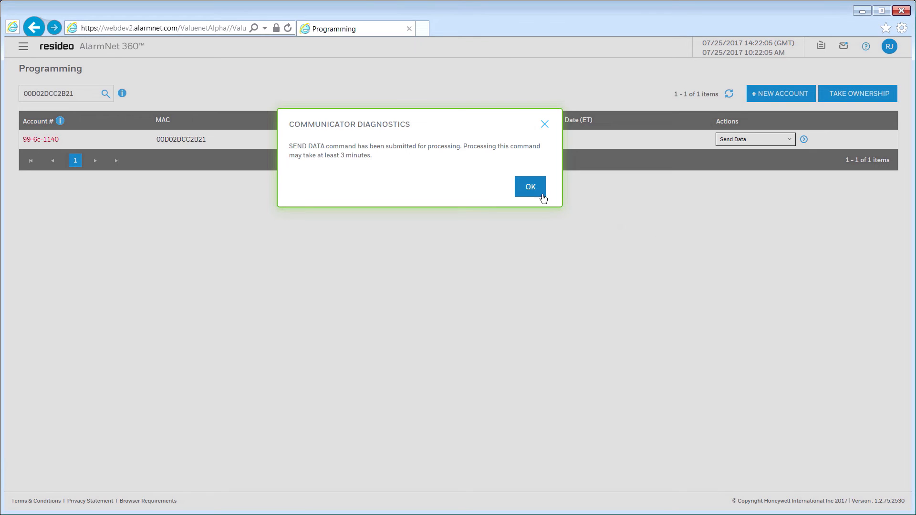
click(529, 186)
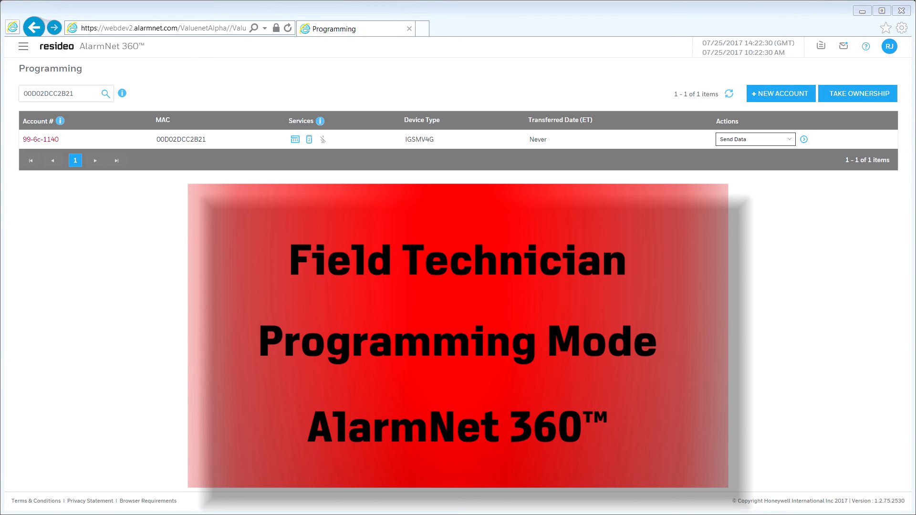
mouse_move(635, 77)
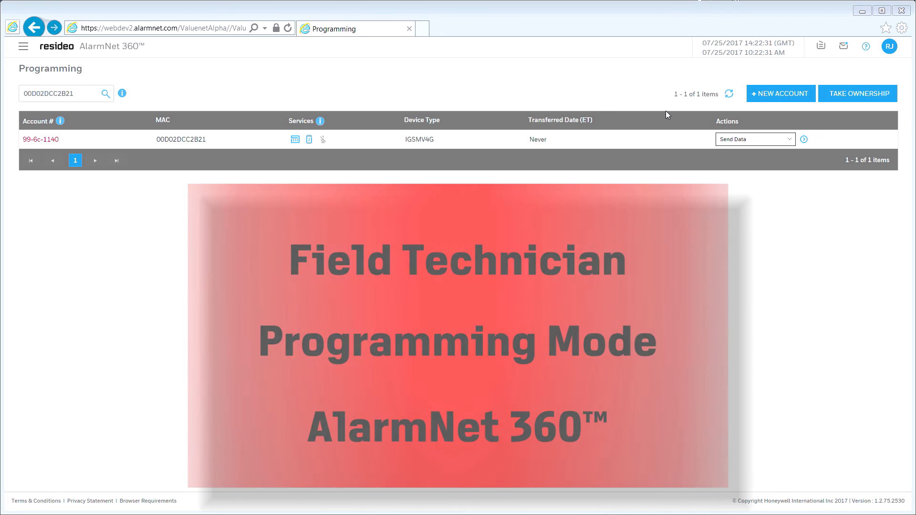
click(755, 139)
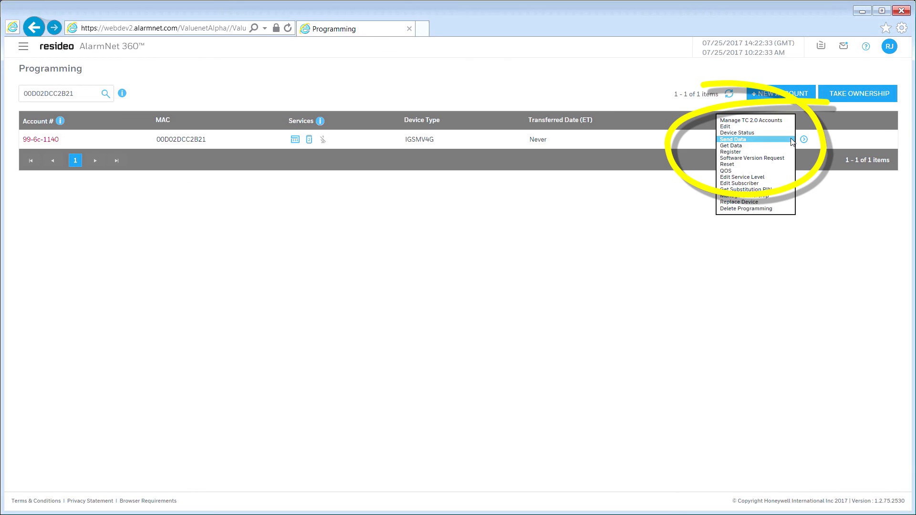
click(730, 152)
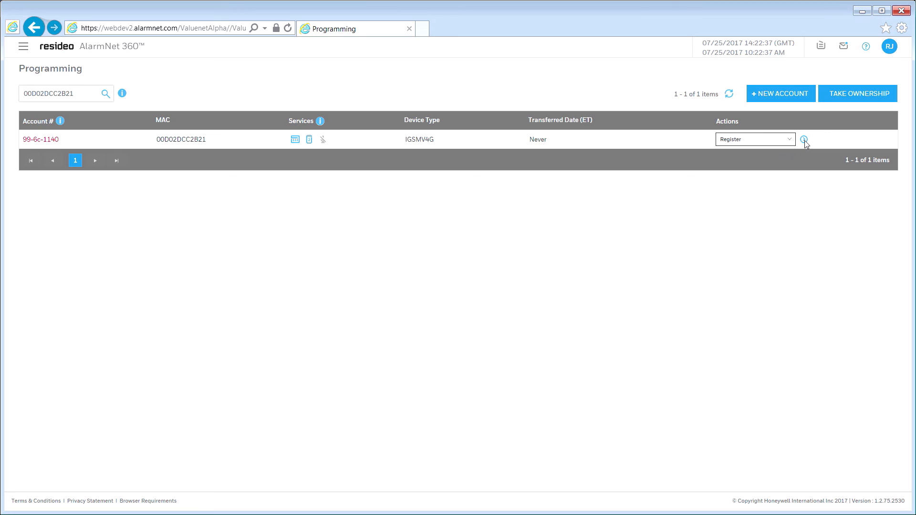
click(805, 139)
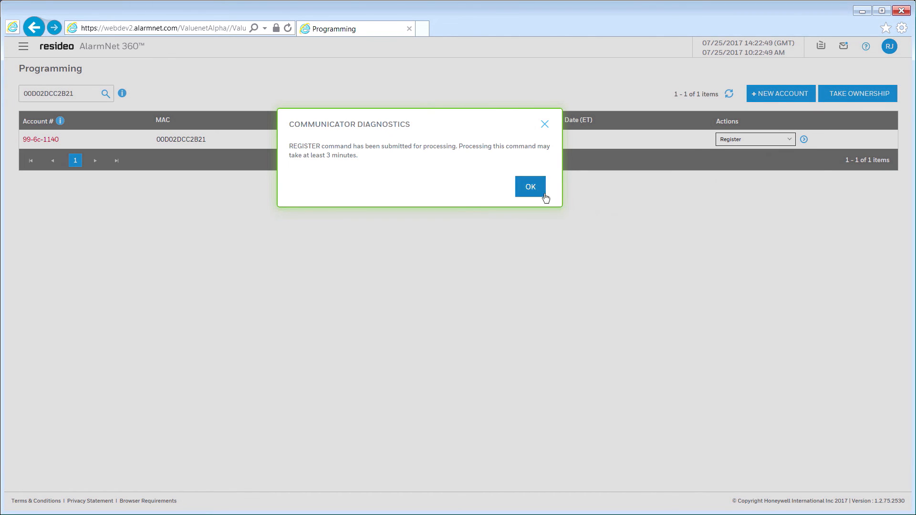
click(529, 186)
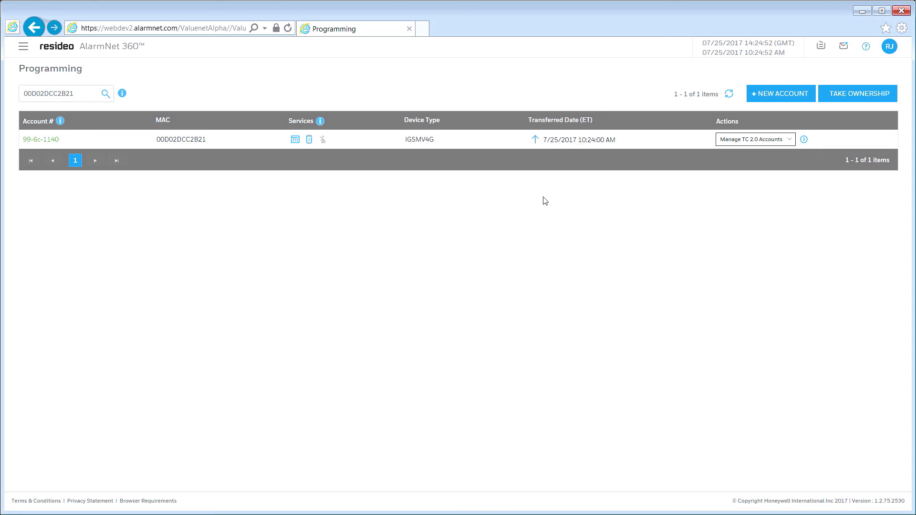
click(754, 138)
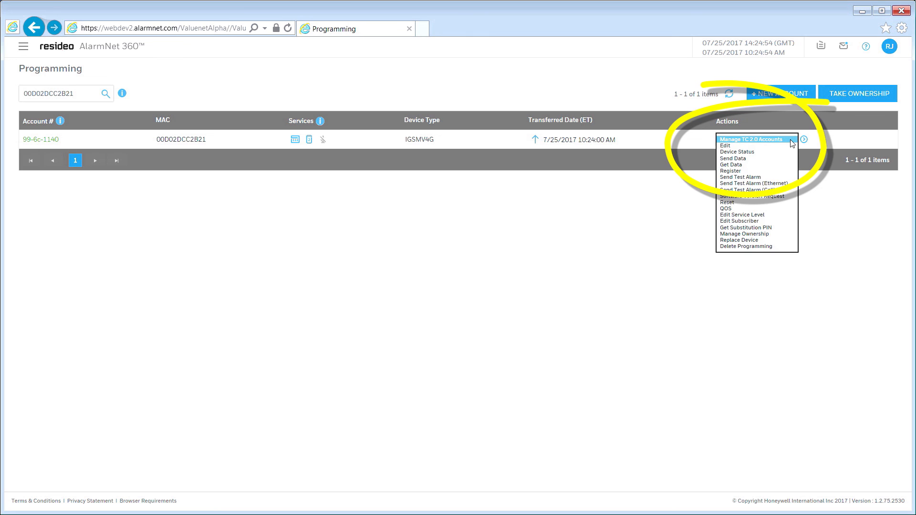
click(755, 138)
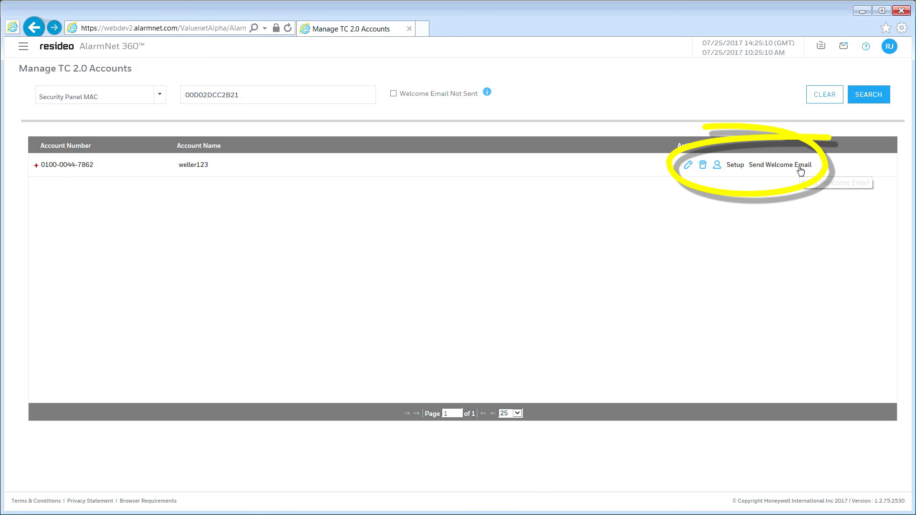
click(780, 164)
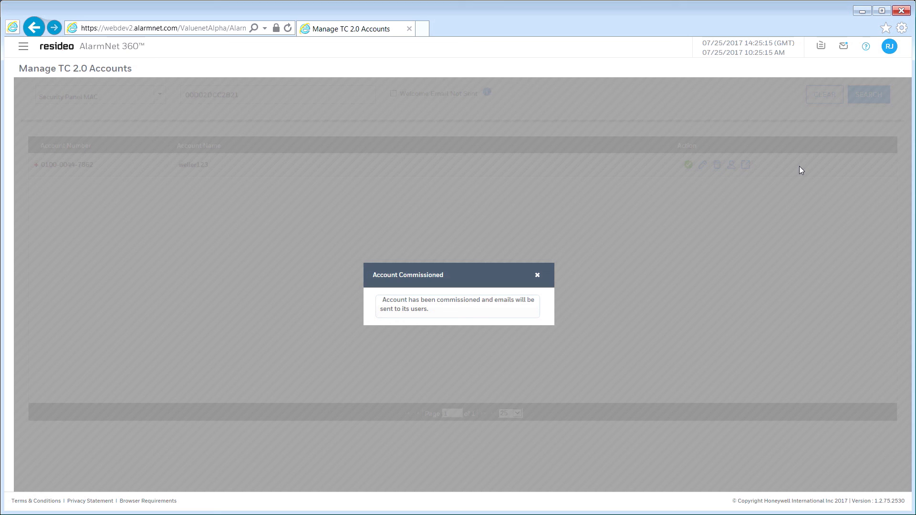
click(537, 274)
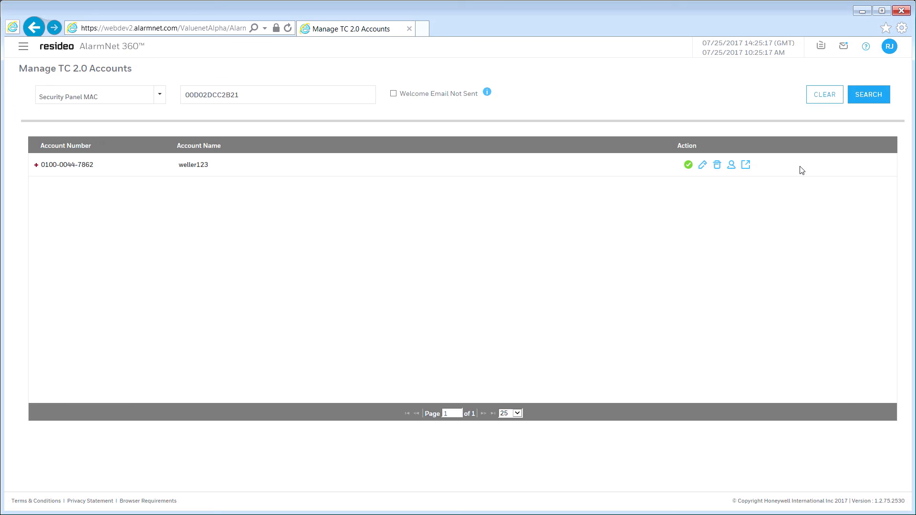